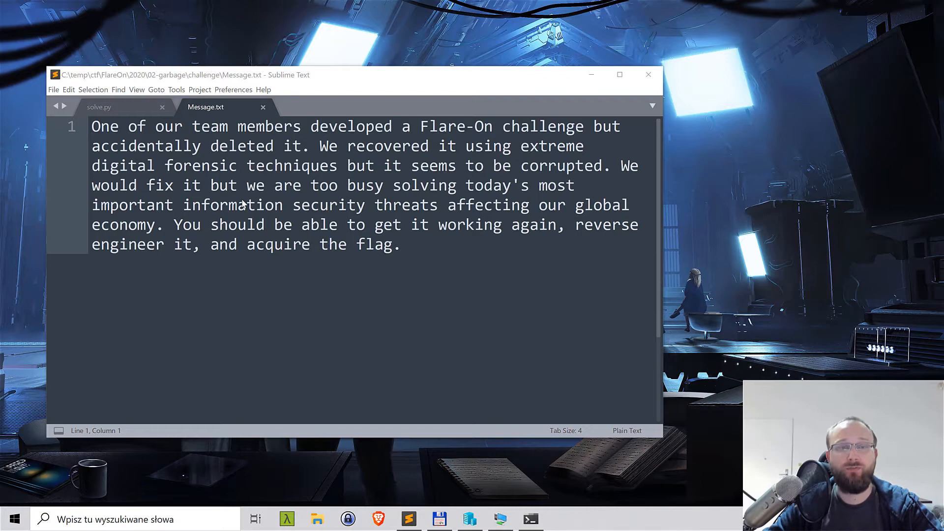
mouse_move(179, 195)
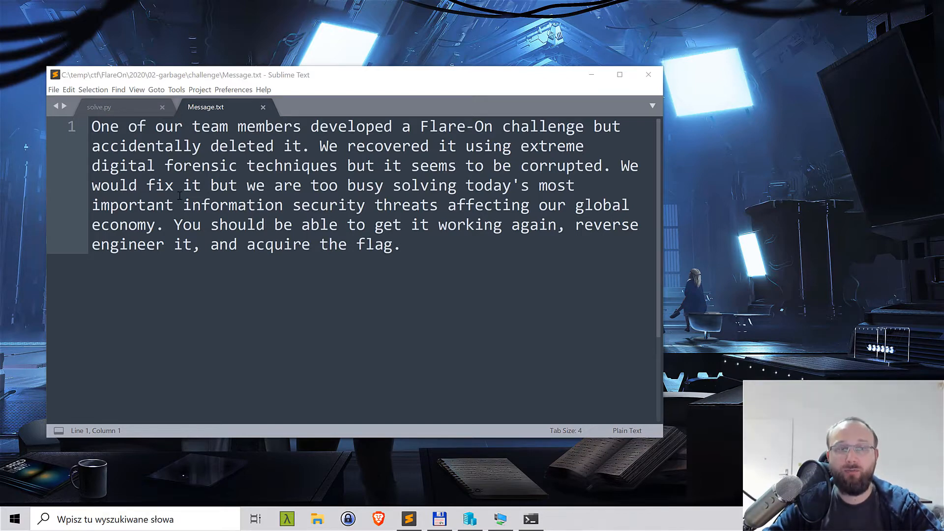
mouse_move(133, 152)
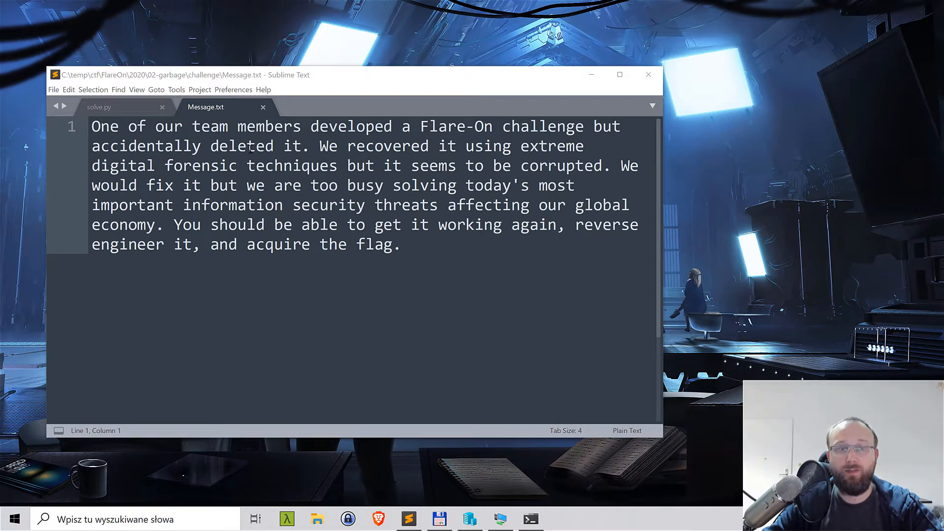
mouse_move(462, 142)
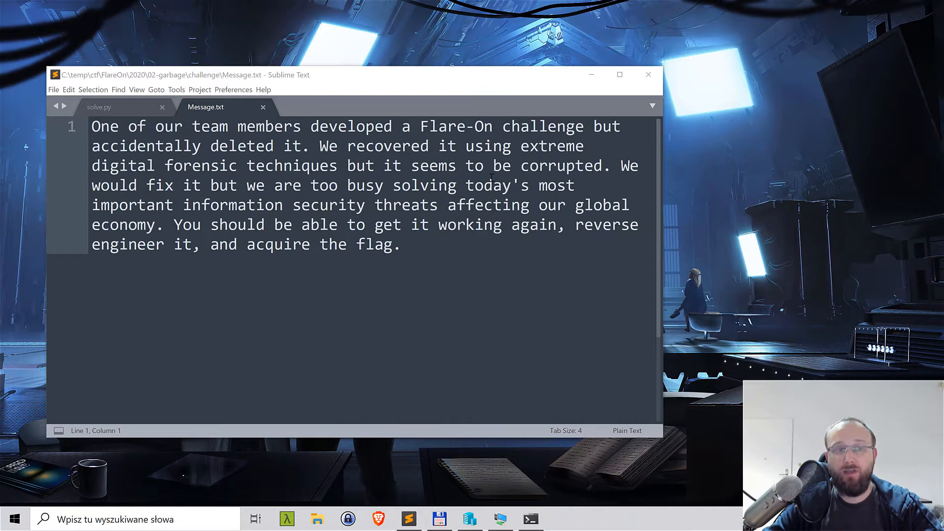
mouse_move(264, 195)
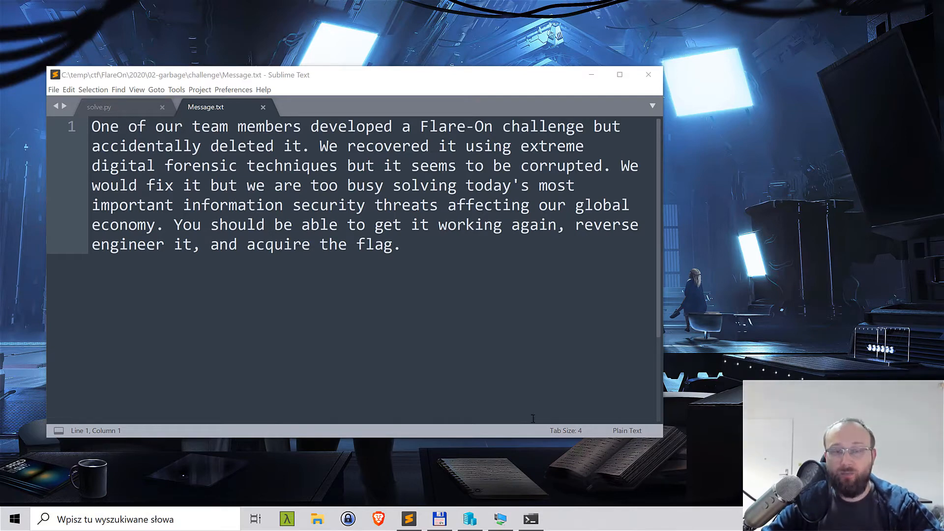
mouse_move(543, 509)
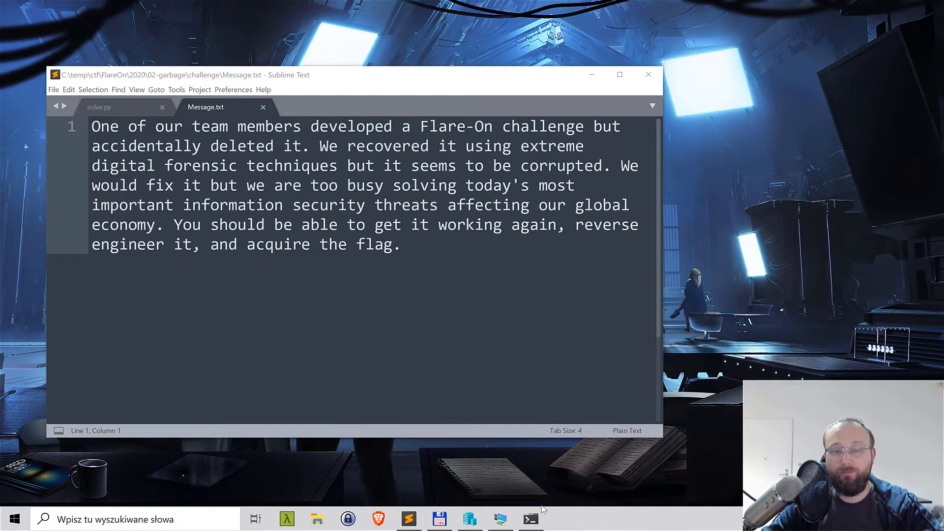
mouse_move(495, 519)
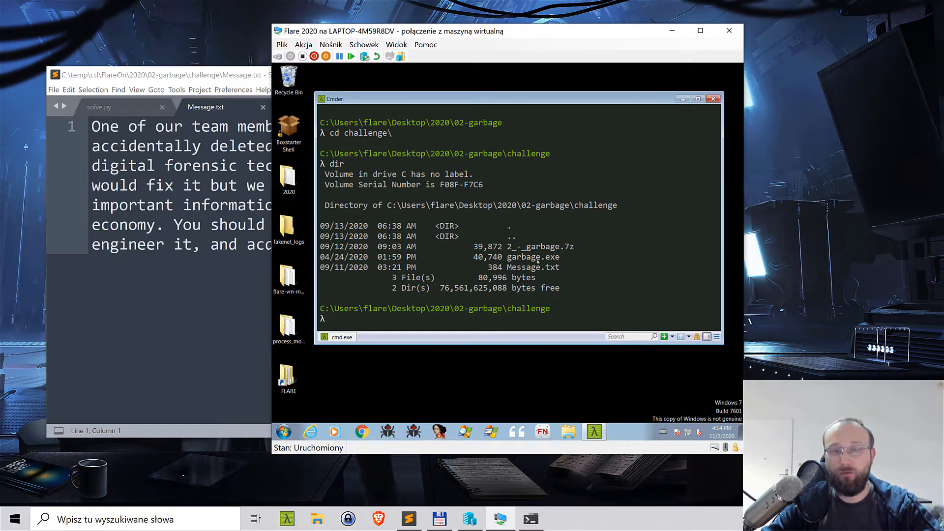
Step: Run garbage.exe, dismiss the invalid Win32 application error, and run file garbage.exe
type("g")
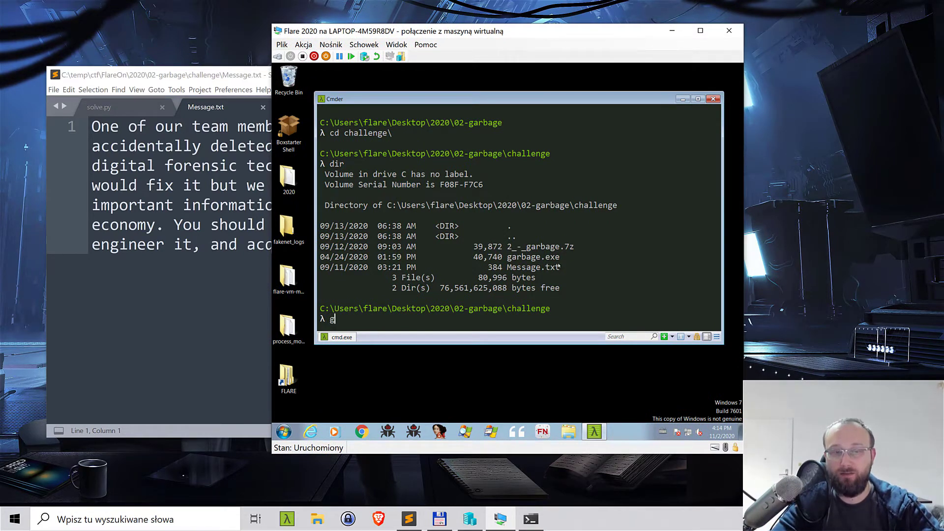
type("arbage.exe")
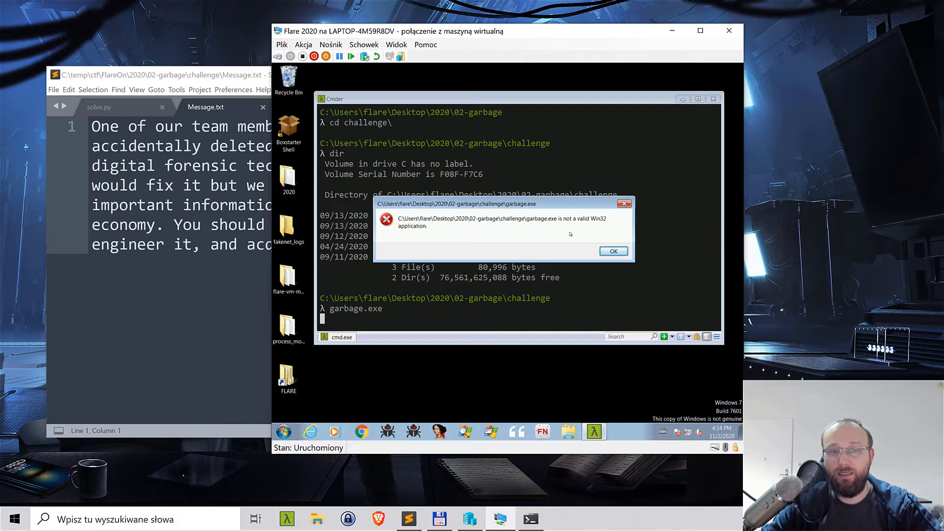
left_click(614, 252)
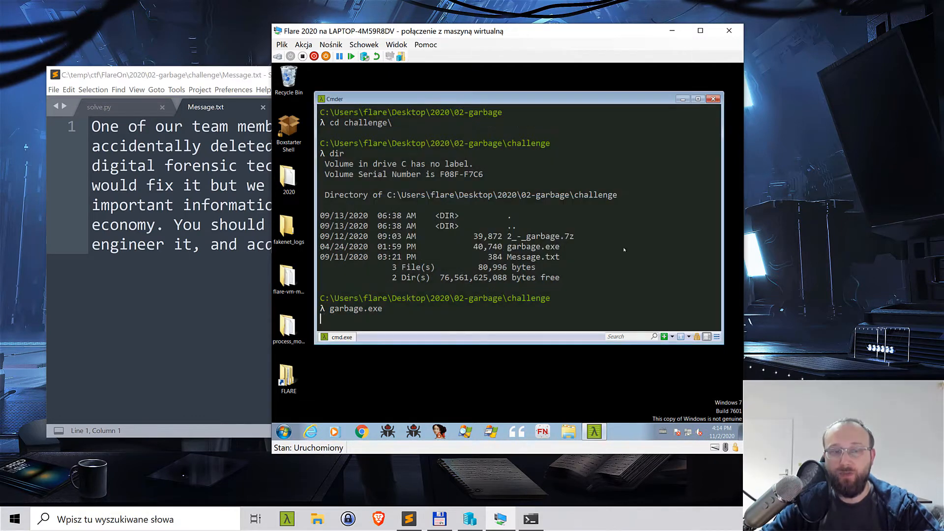
type("file")
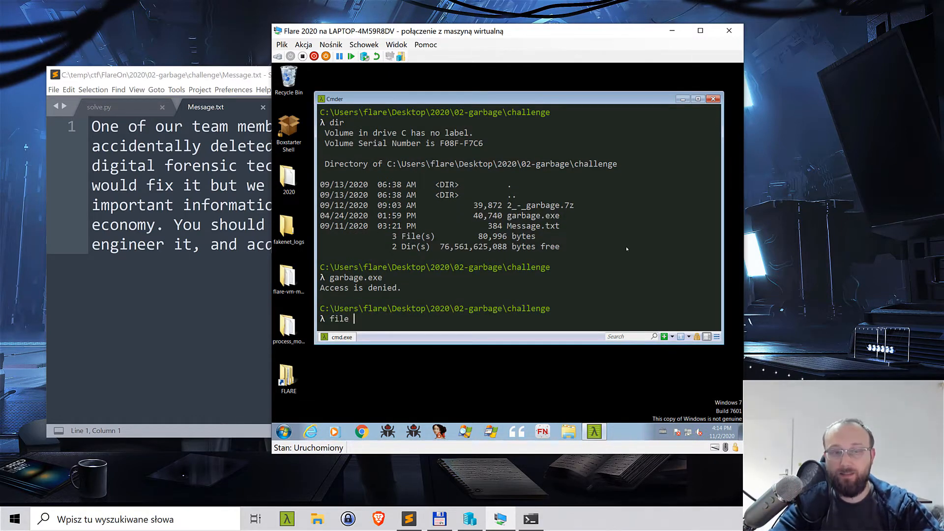
type("garbage.exe")
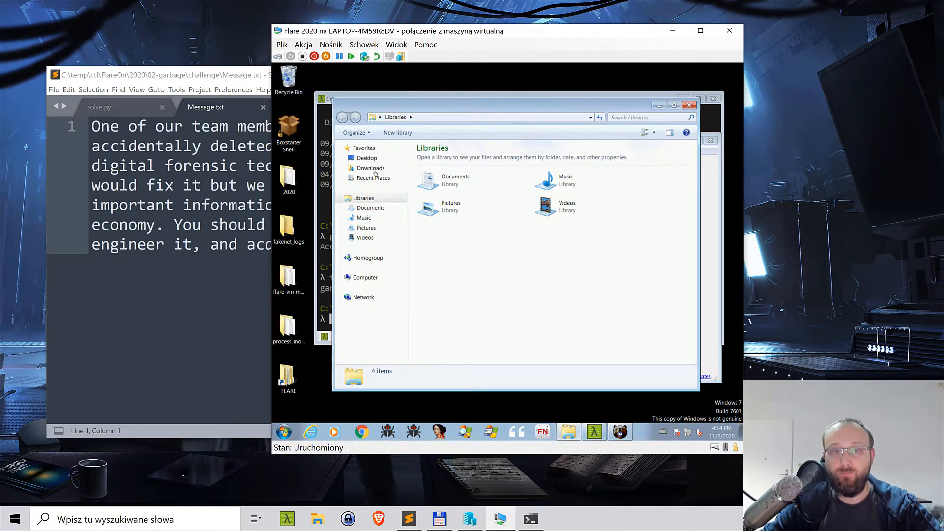
Step: Browse from the Desktop to 2020\02-garbage and enter the challenge folder
left_click(367, 157)
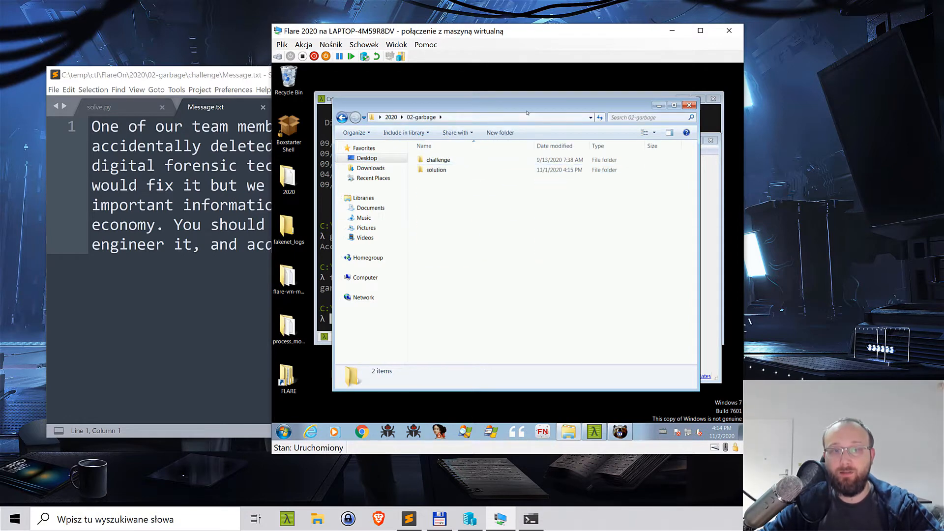
left_click(439, 159)
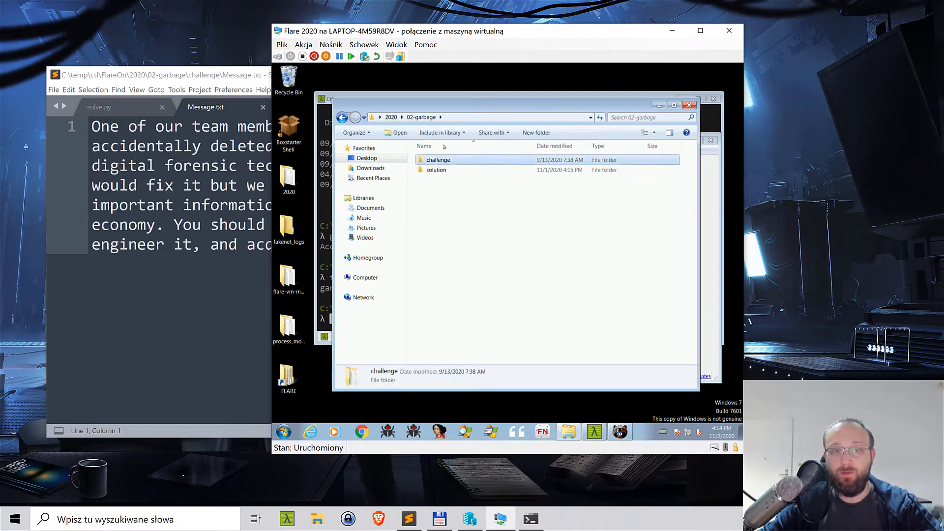
double_click(439, 159)
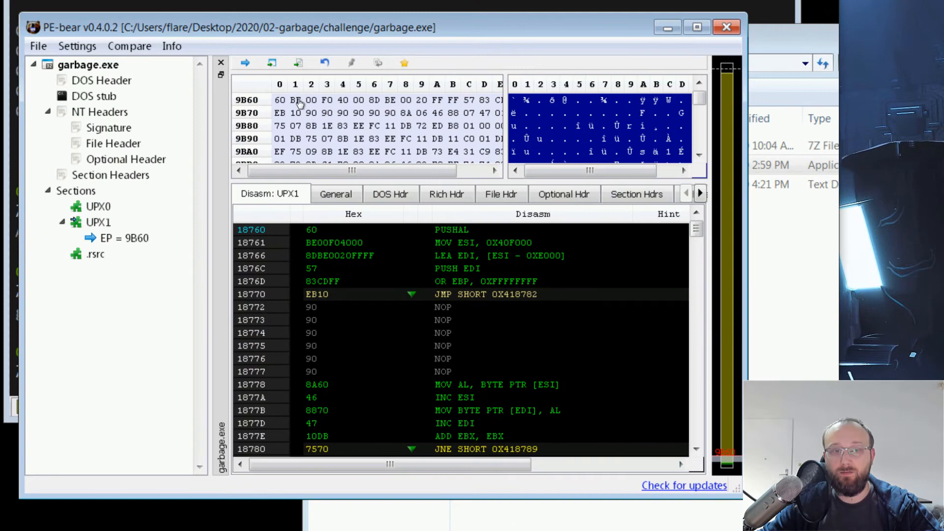
Step: Select garbage.exe's sections in the tree and view the UPX0, UPX1 and .rsrc section headers
left_click(76, 190)
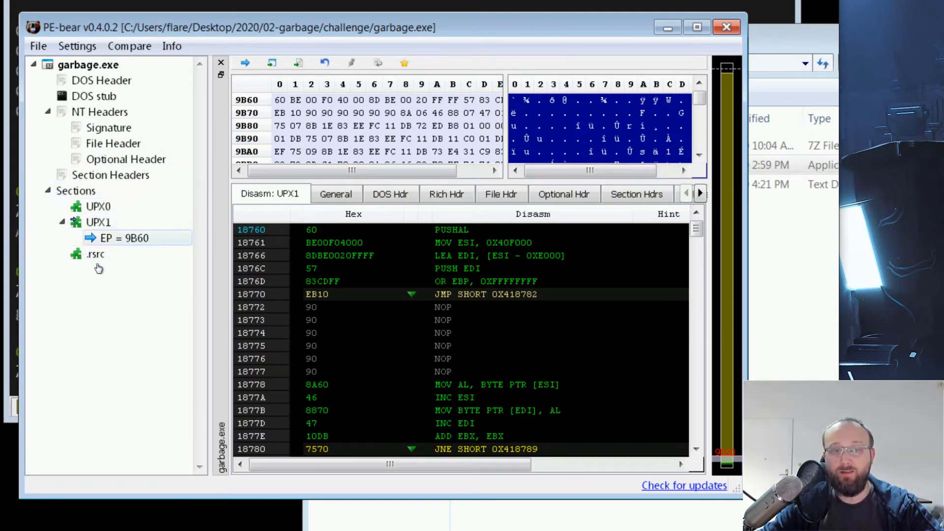
left_click(96, 254)
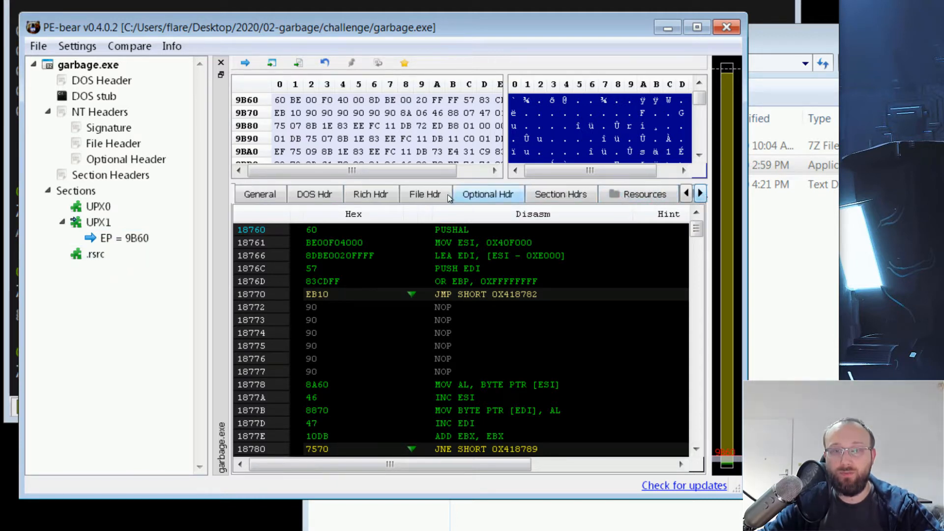
left_click(559, 193)
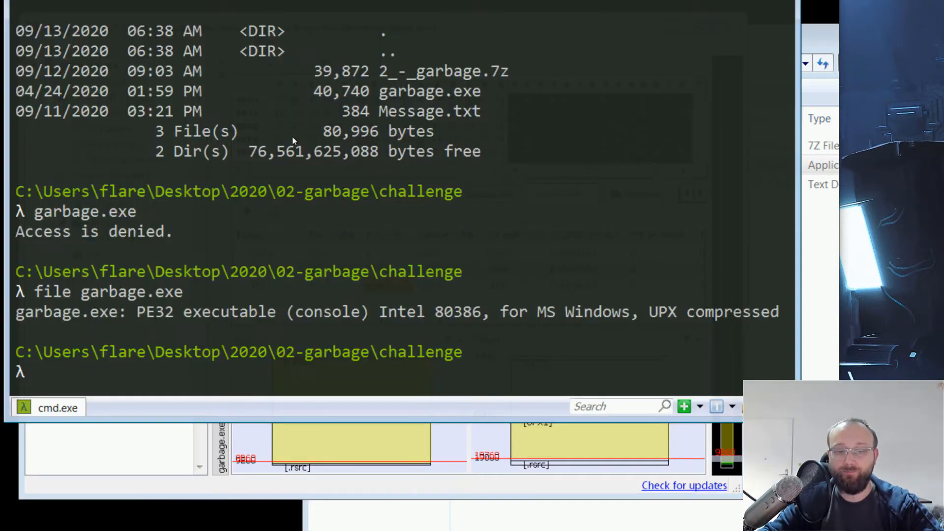
Step: Run upx -d garbage.exe, which fails with an invalid overlay size error
type("upx -d garbage.exe")
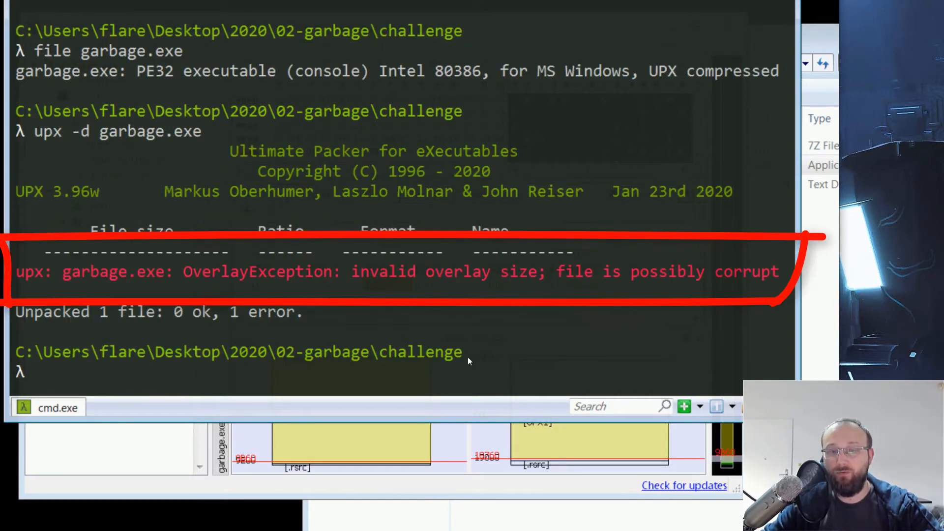
mouse_move(732, 288)
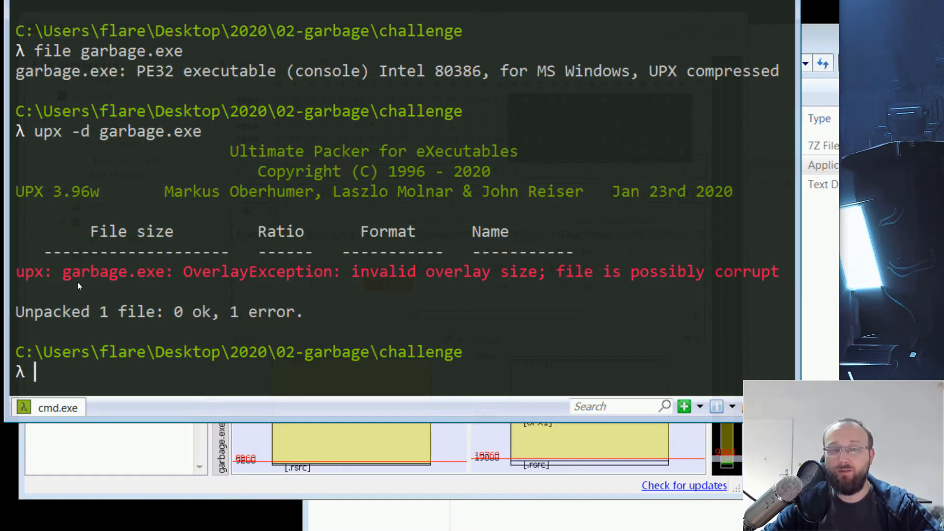
mouse_move(190, 281)
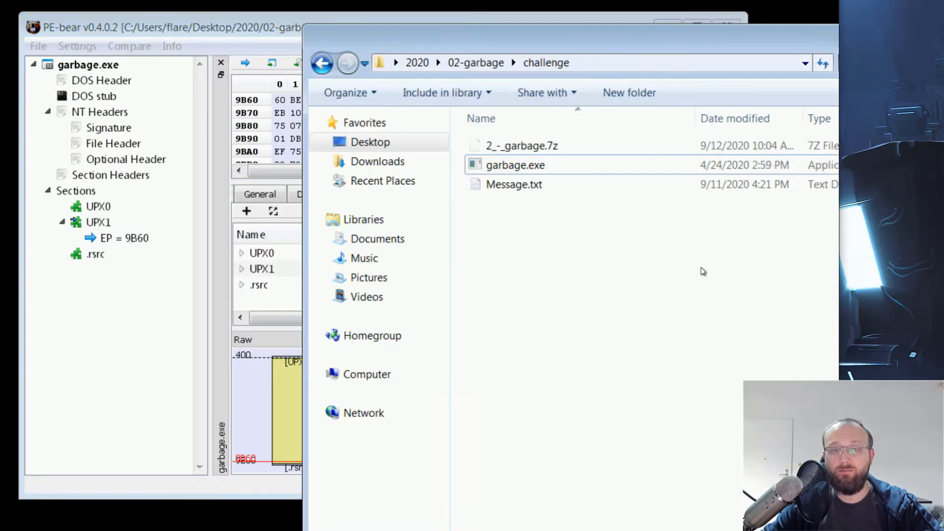
Step: Go up to 02-garbage and enter the solution folder
left_click(476, 63)
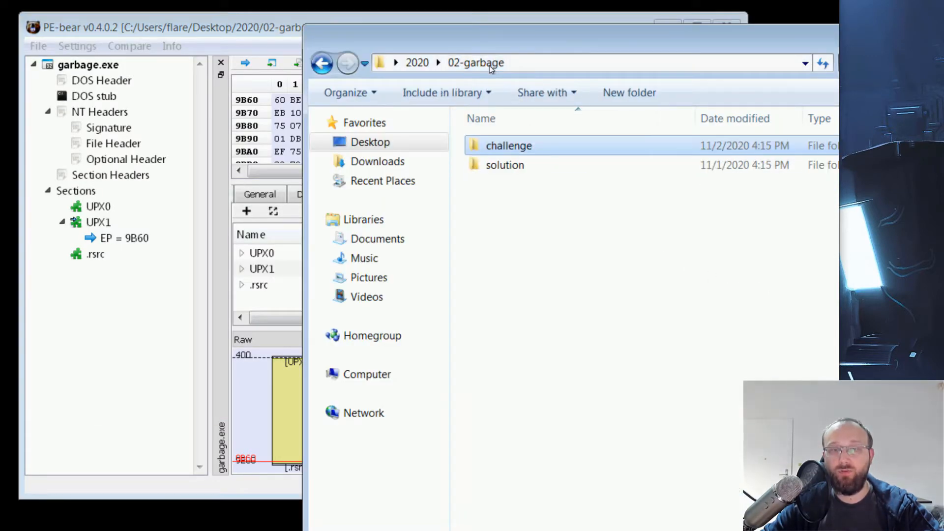
left_click(504, 165)
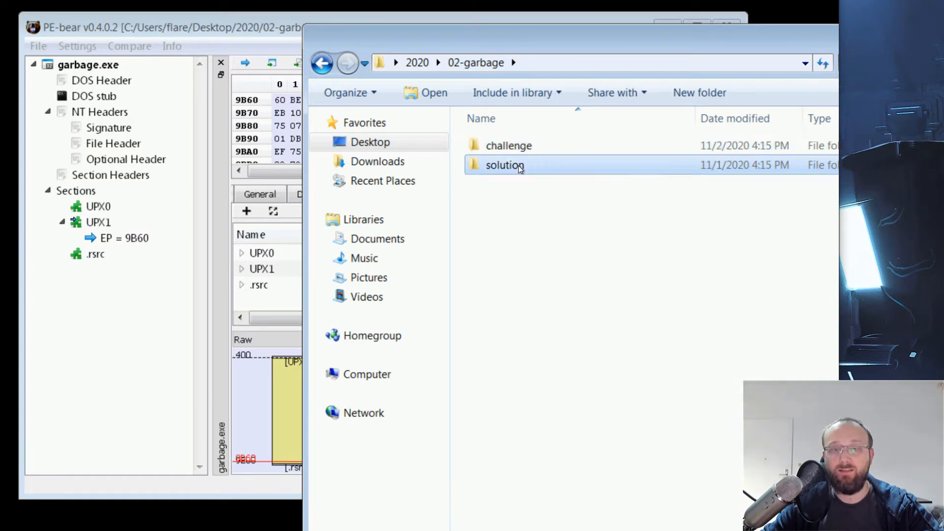
double_click(504, 165)
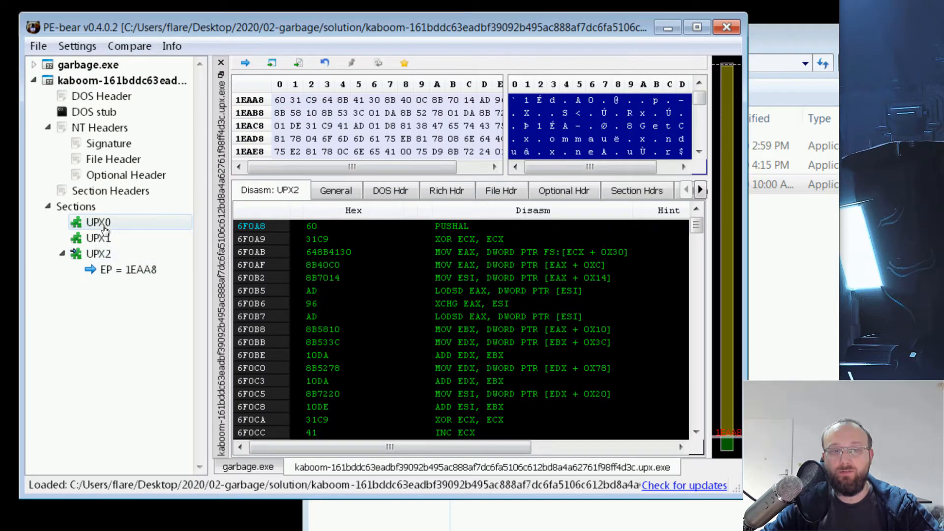
mouse_move(117, 232)
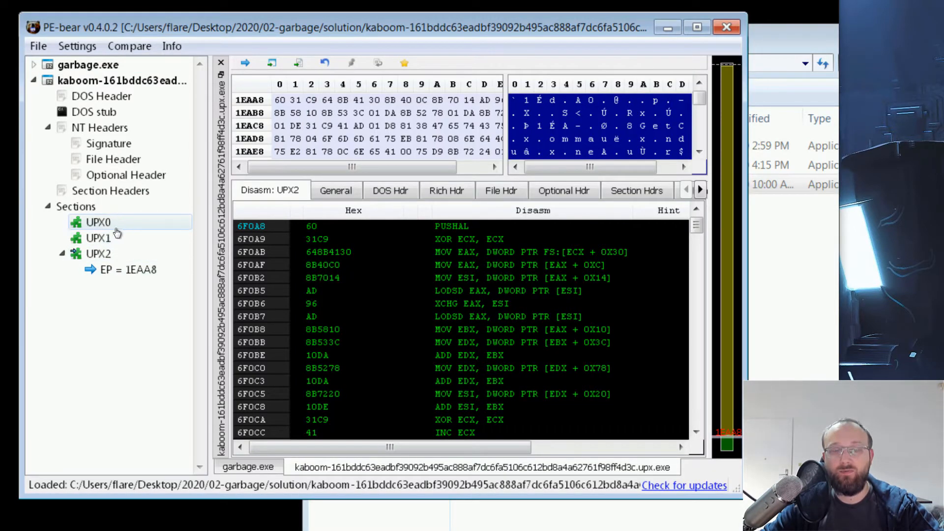
Step: Rename garbage.exe's .rsrc section to UPX2
left_click(22, 65)
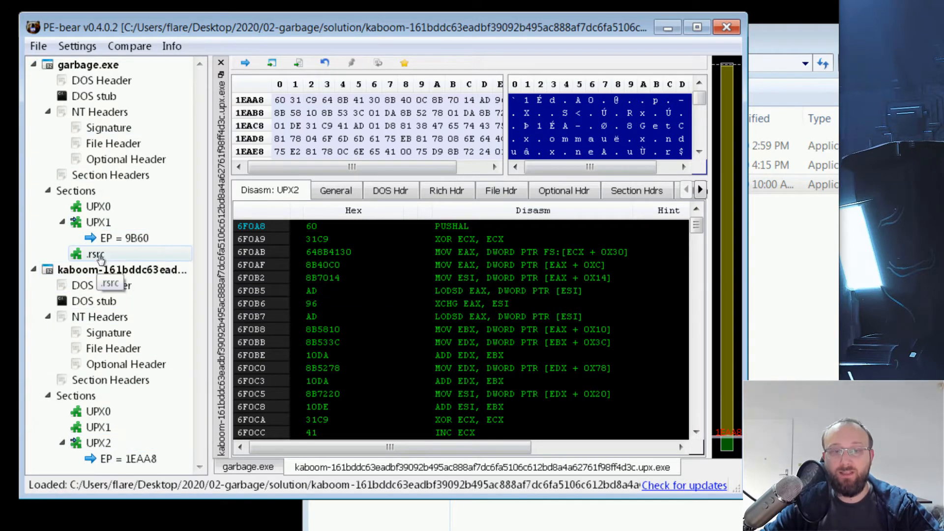
right_click(96, 254)
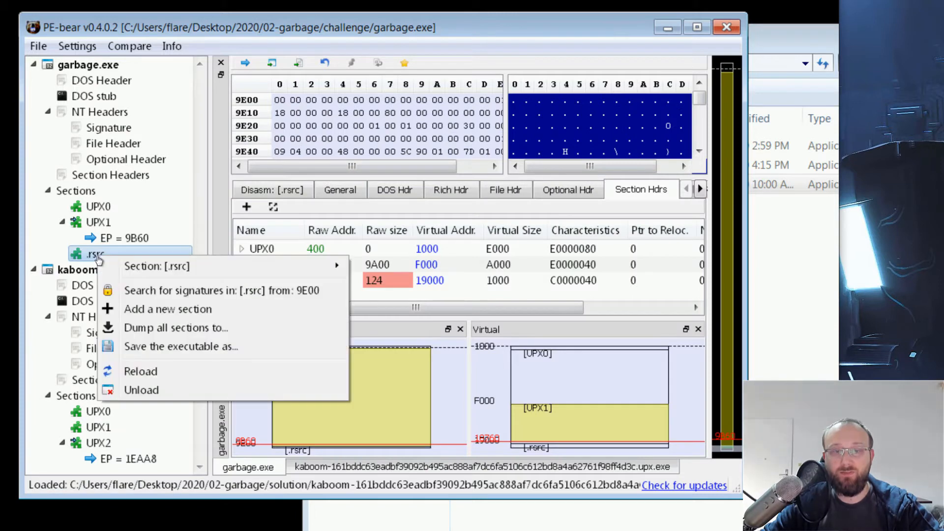
mouse_move(148, 328)
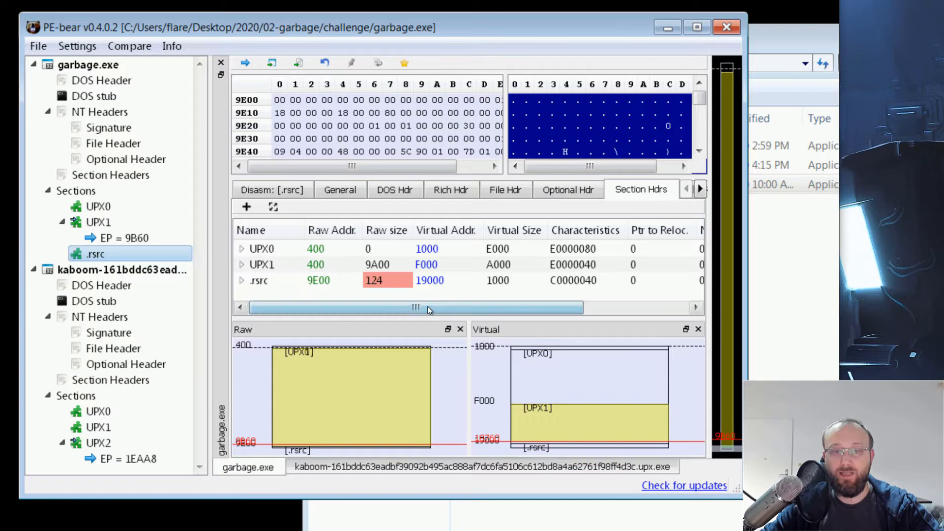
double_click(258, 281)
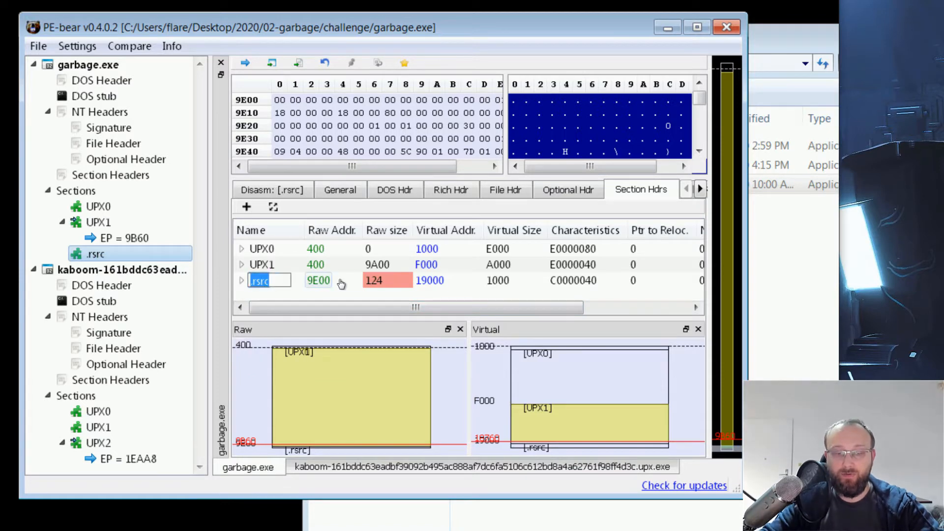
type("UPX2")
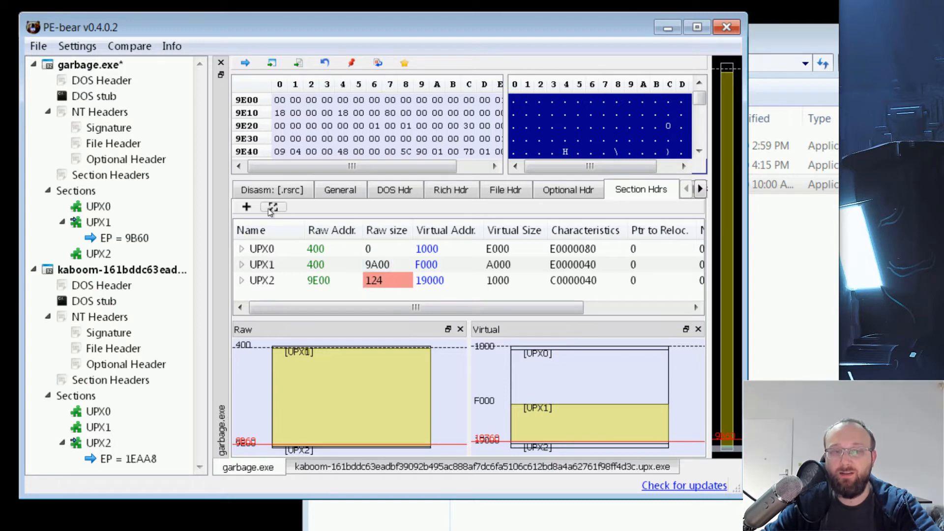
mouse_move(272, 206)
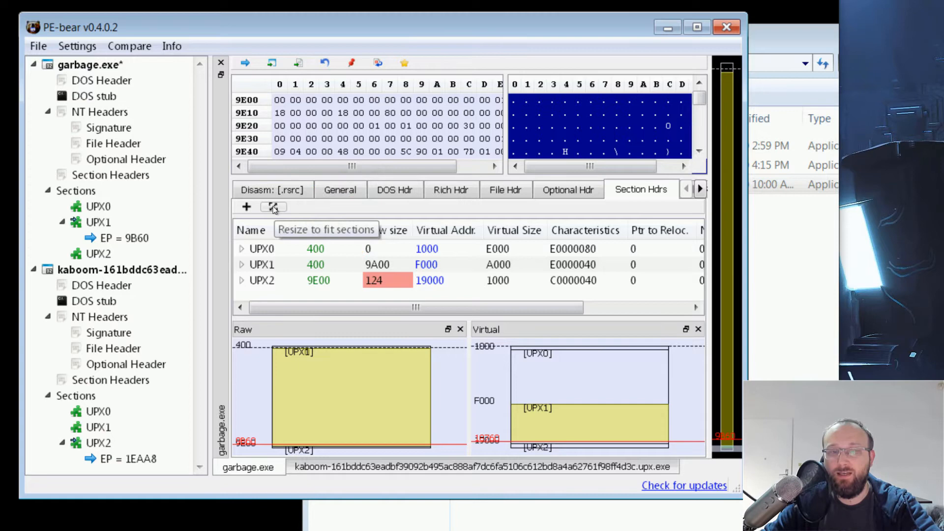
Step: Resize the file to fit its sections and confirm
left_click(273, 206)
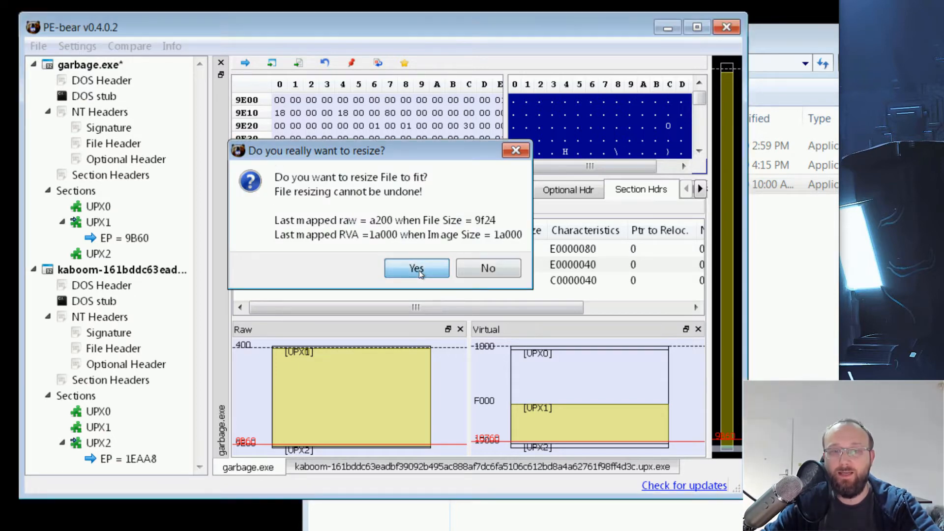
left_click(416, 267)
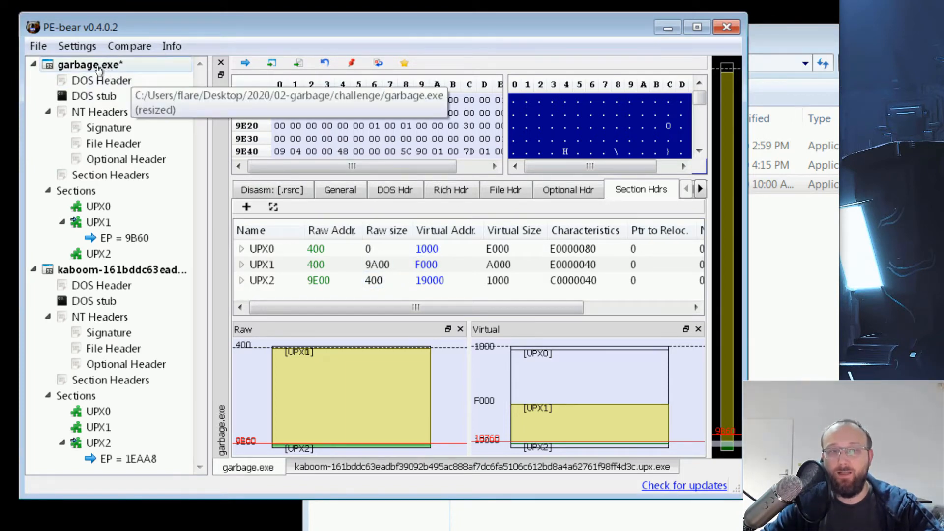
Step: Save the repaired executable as garbage5.exe in the solution folder
right_click(98, 64)
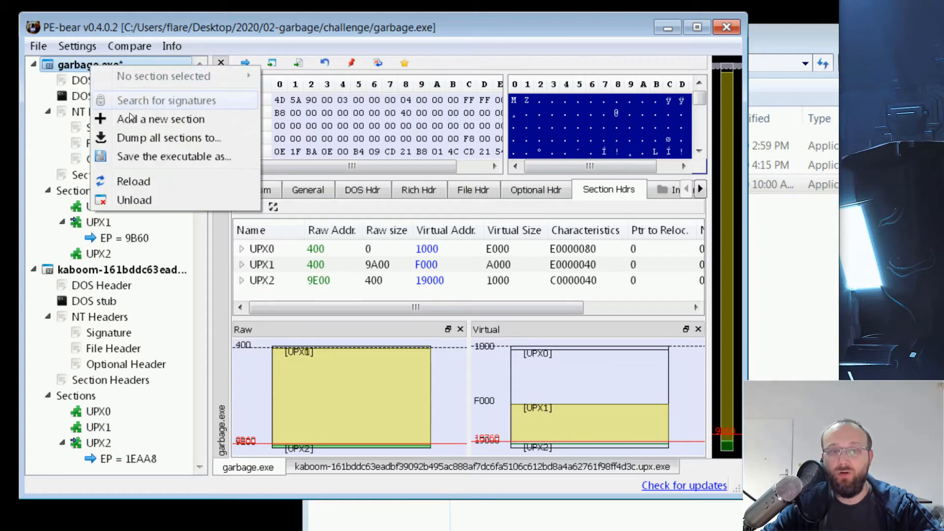
mouse_move(162, 157)
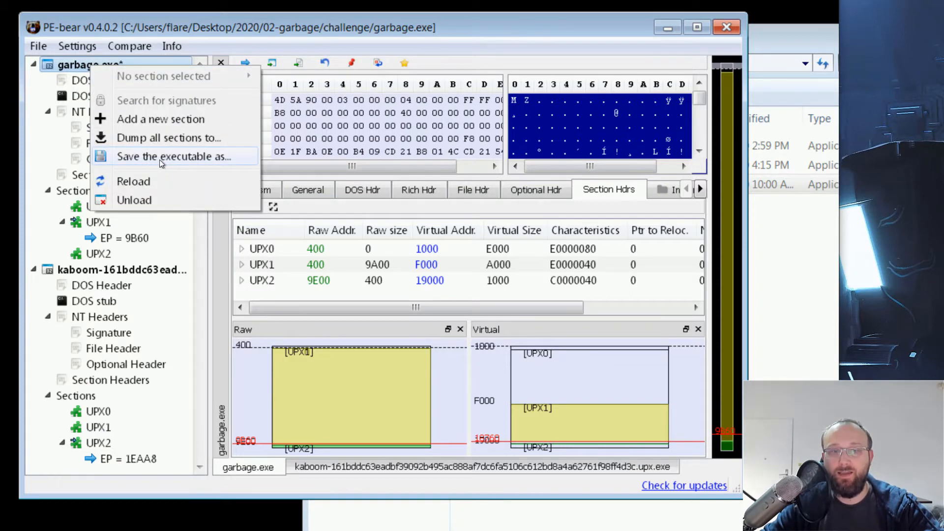
left_click(164, 156)
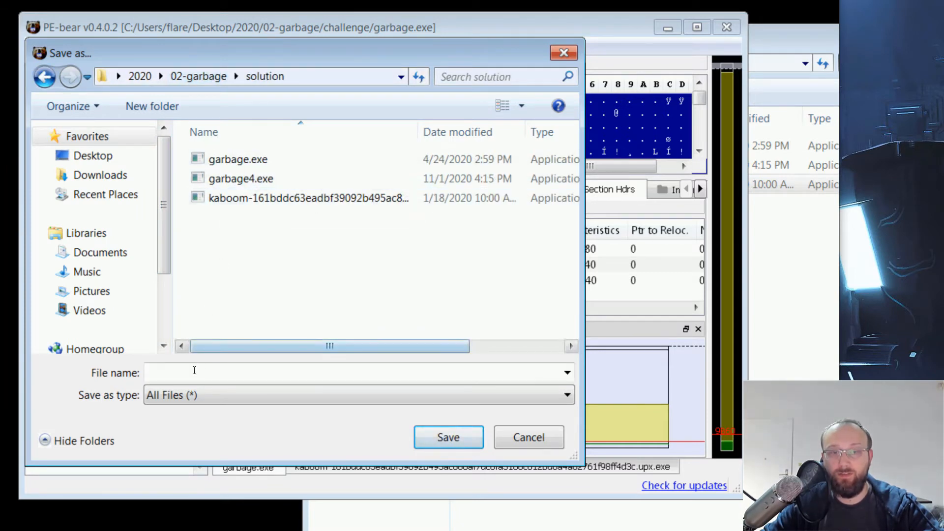
type("garbage5.e")
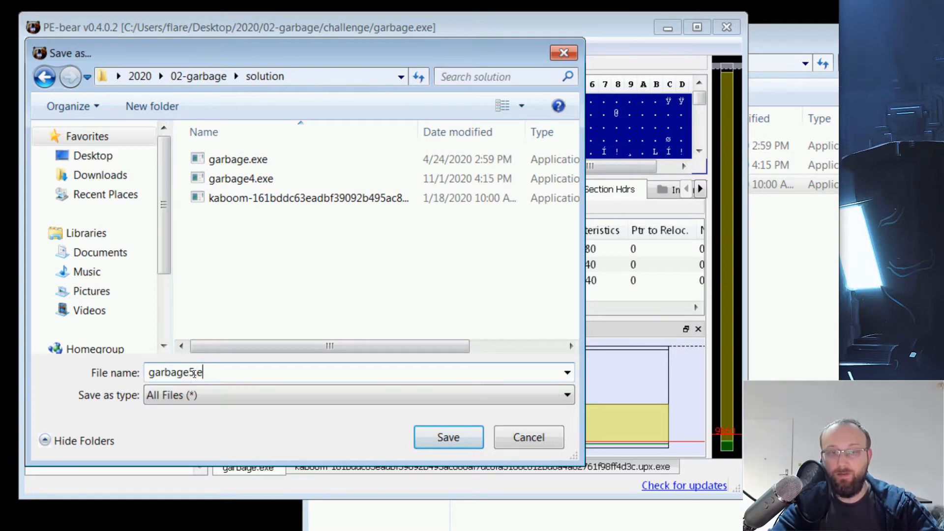
left_click(449, 436)
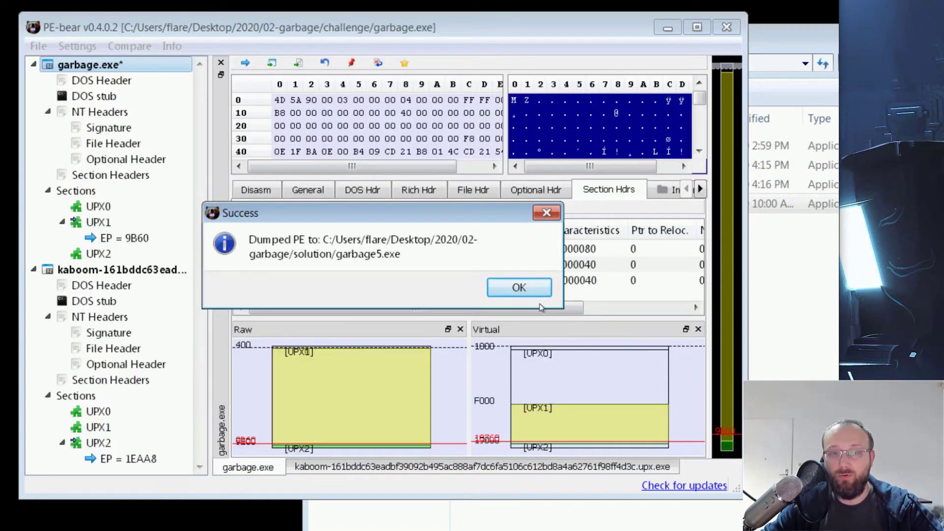
left_click(519, 287)
type("u")
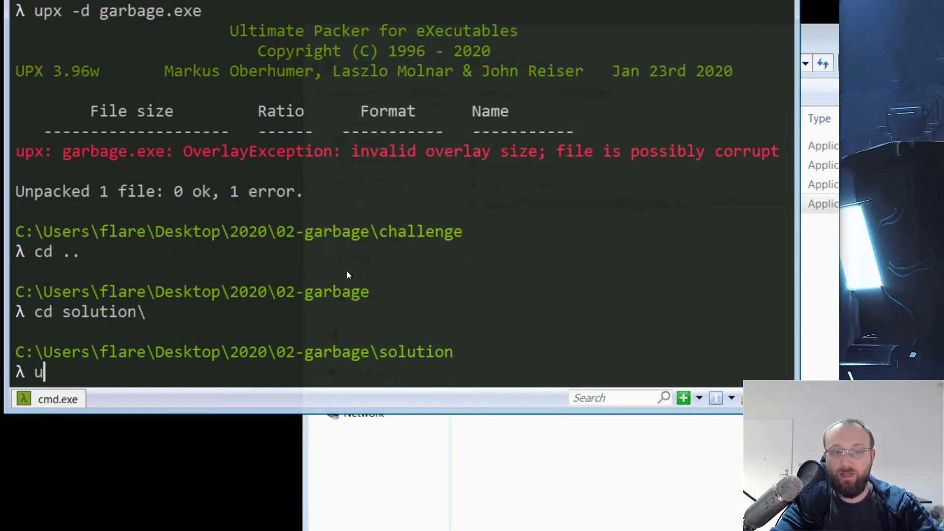
Step: Unpack garbage5.exe with upx -d, then run it and hit the side-by-side configuration error
type("px -d garbage5.exe")
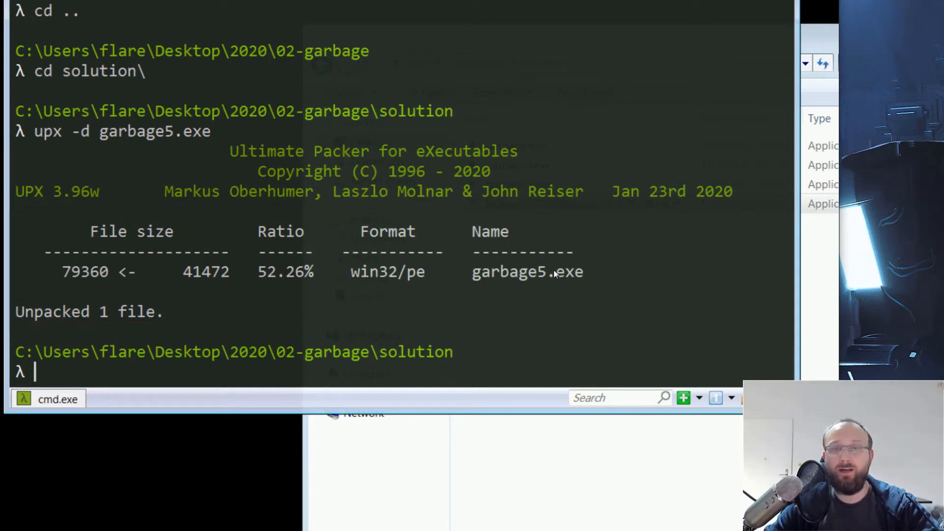
mouse_move(576, 226)
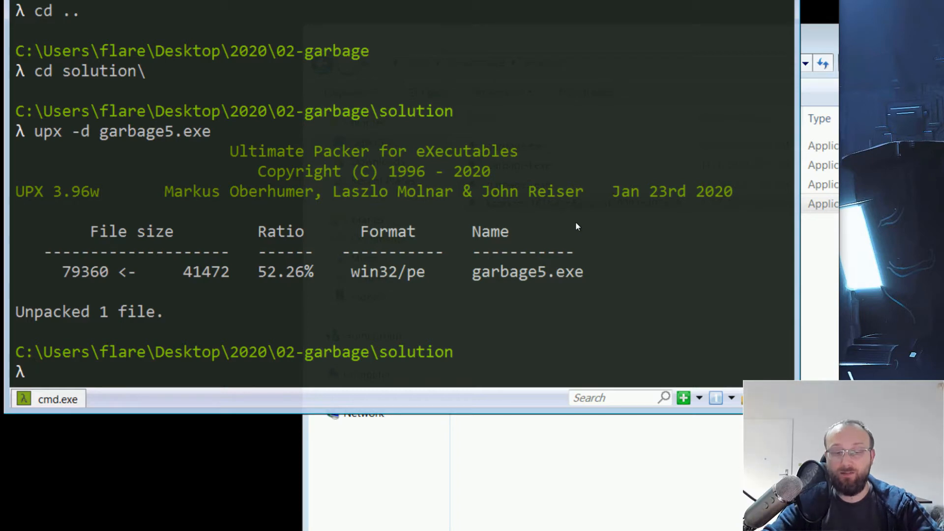
type("garbage5.exe")
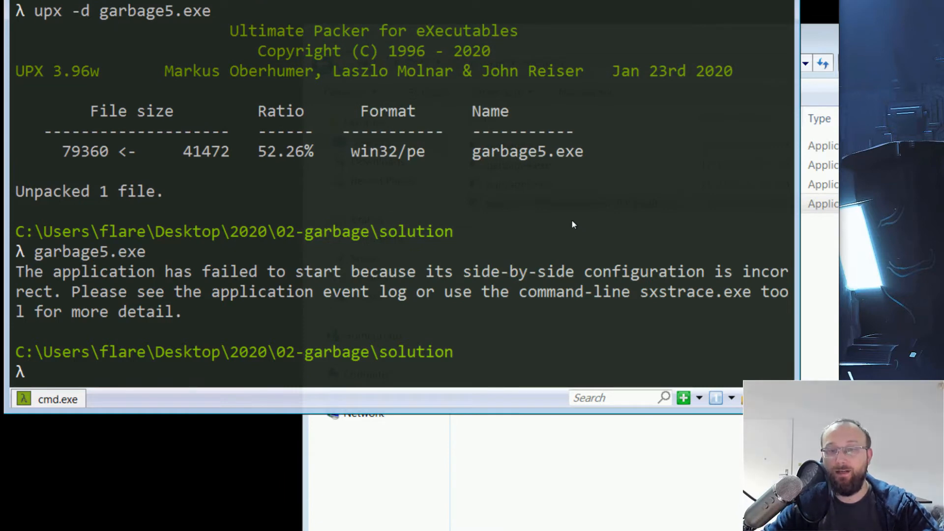
mouse_move(576, 267)
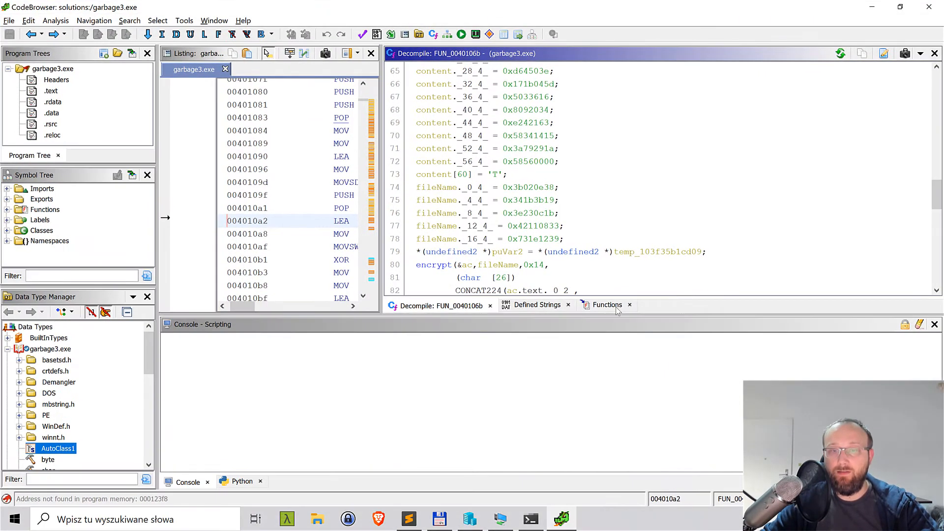
Step: Filter for entry, decompile it, and highlight unaff_ESI assigned from FUN_0040106b
type("entr")
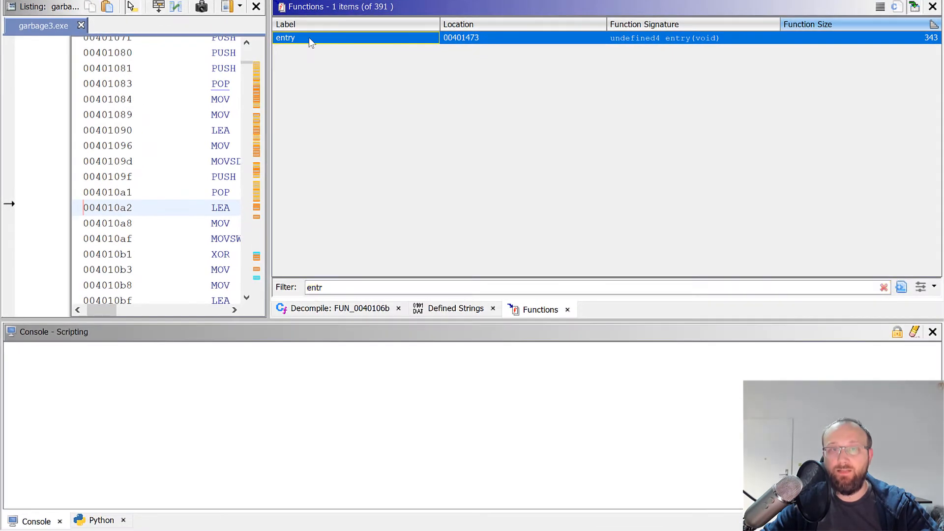
double_click(285, 37)
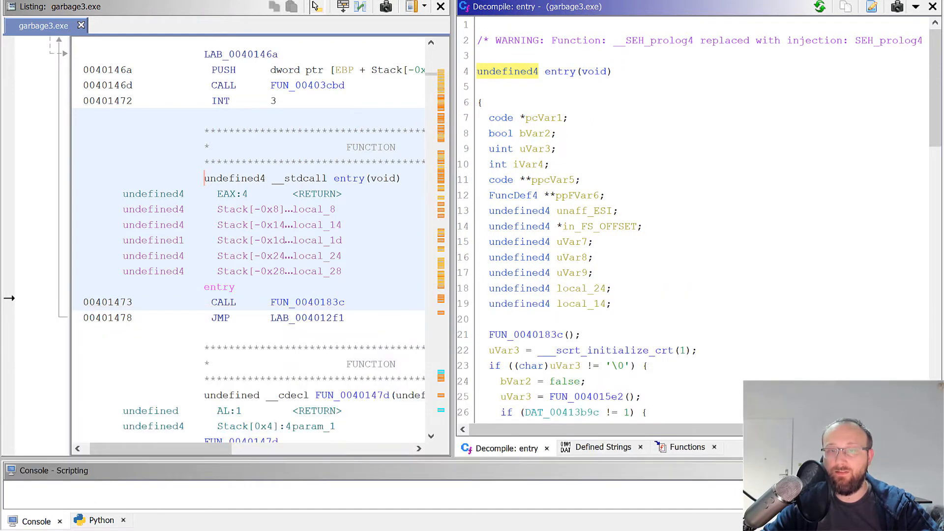
scroll("down", 3)
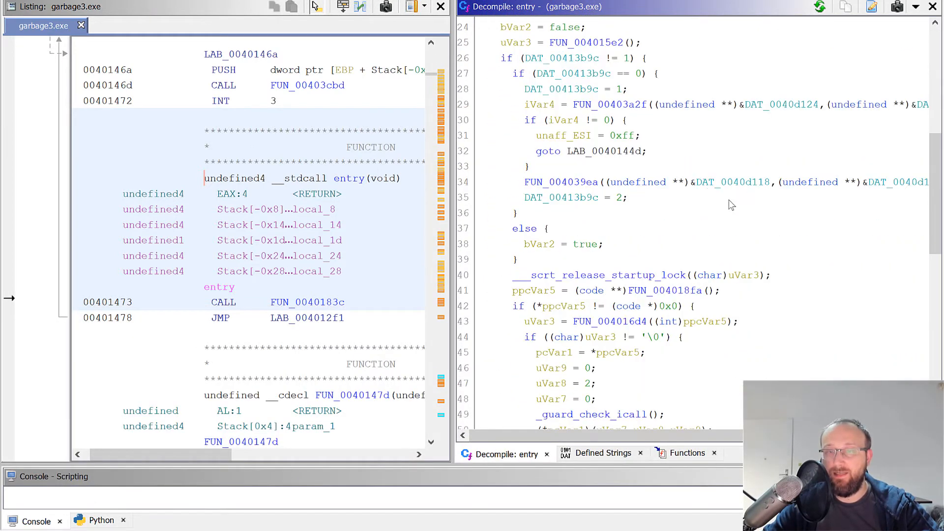
scroll("down", 3)
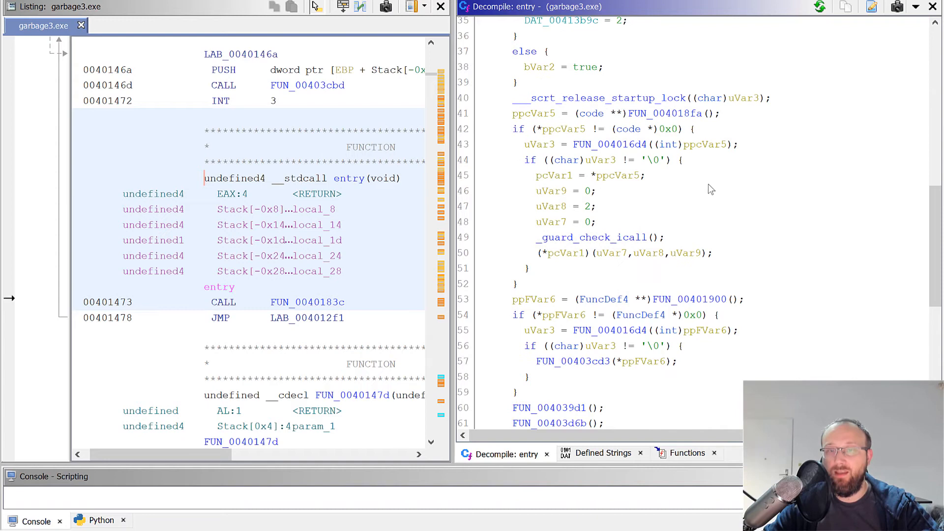
mouse_move(682, 189)
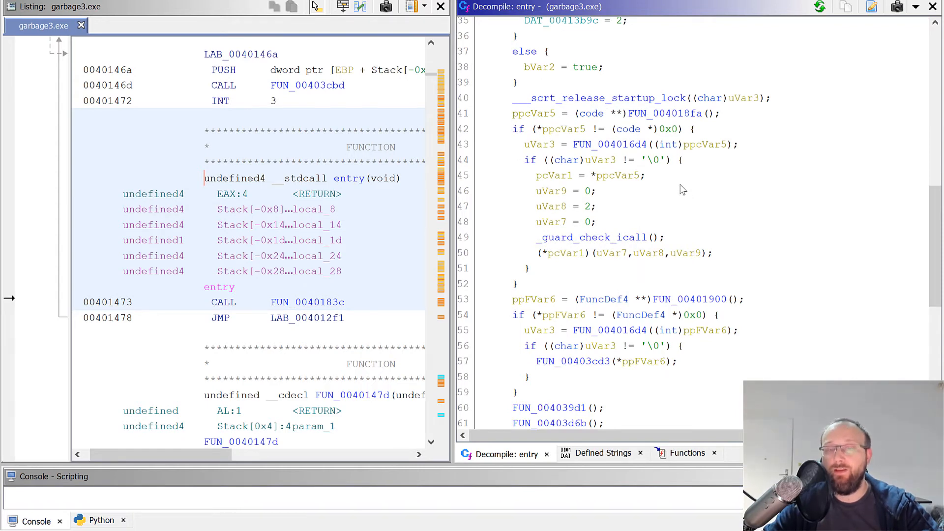
scroll("down", 3)
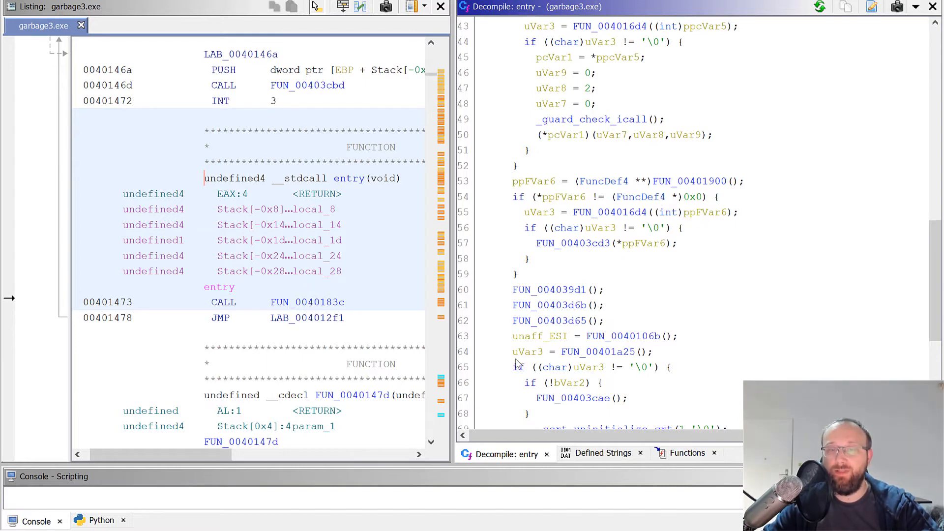
left_click(537, 336)
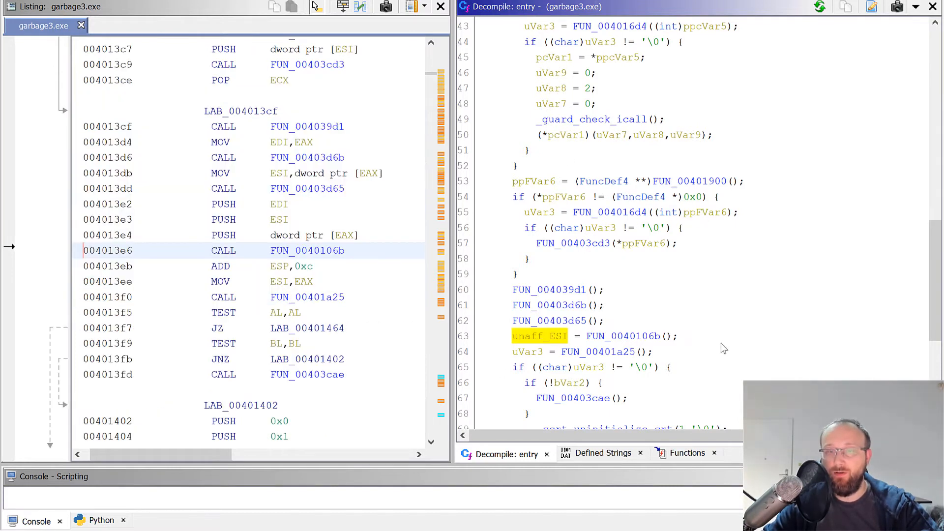
scroll("down", 3)
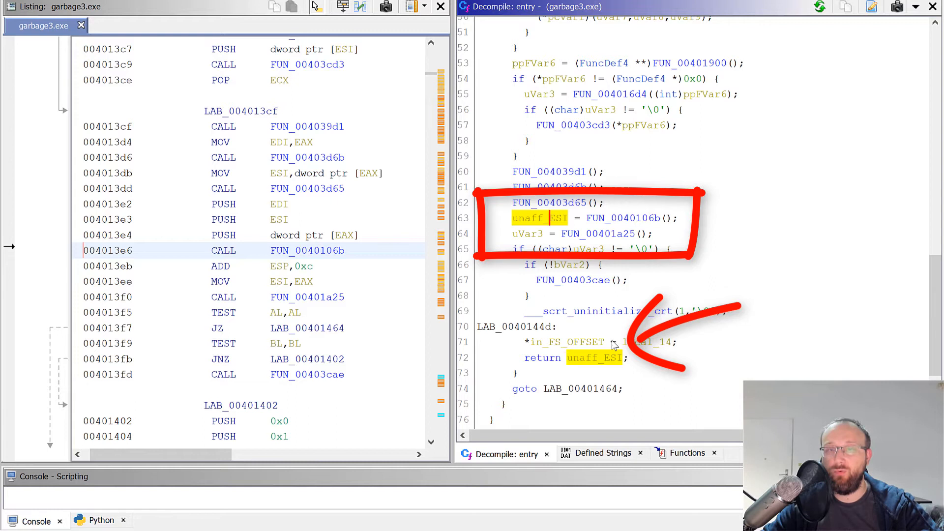
mouse_move(590, 393)
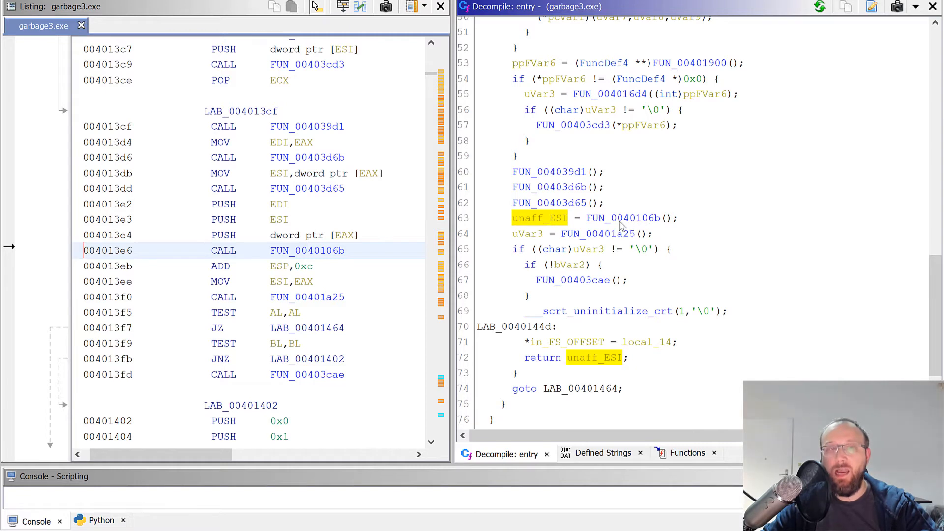
mouse_move(622, 225)
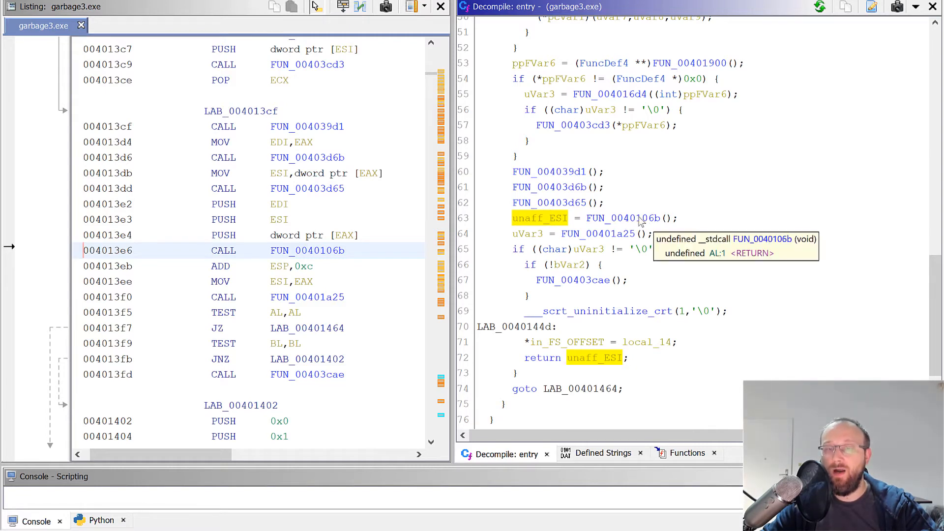
Step: List garbage3.exe's defined strings
left_click(602, 452)
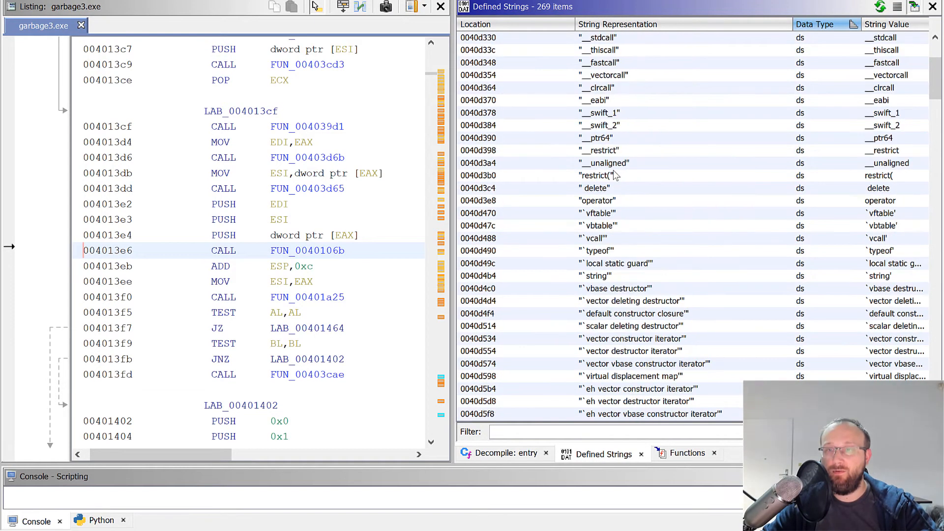
Step: Jump to the long nPTnaGL… encoded string and follow its reference into FUN_0040106b
scroll("down", 3)
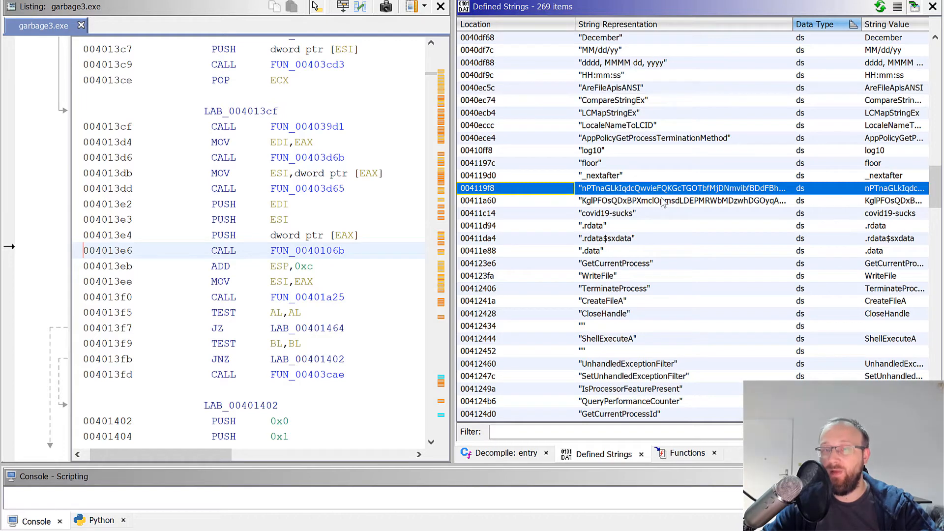
double_click(682, 188)
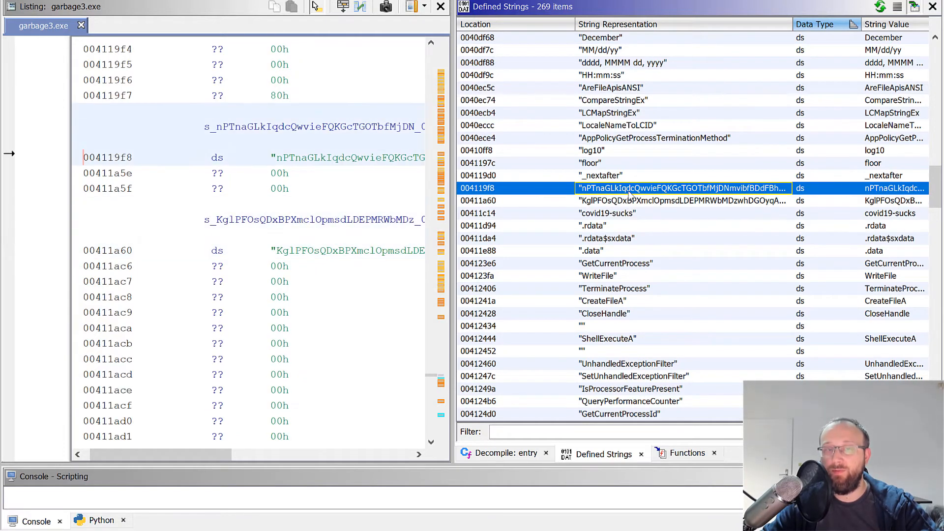
left_click_drag(120, 454, 253, 454)
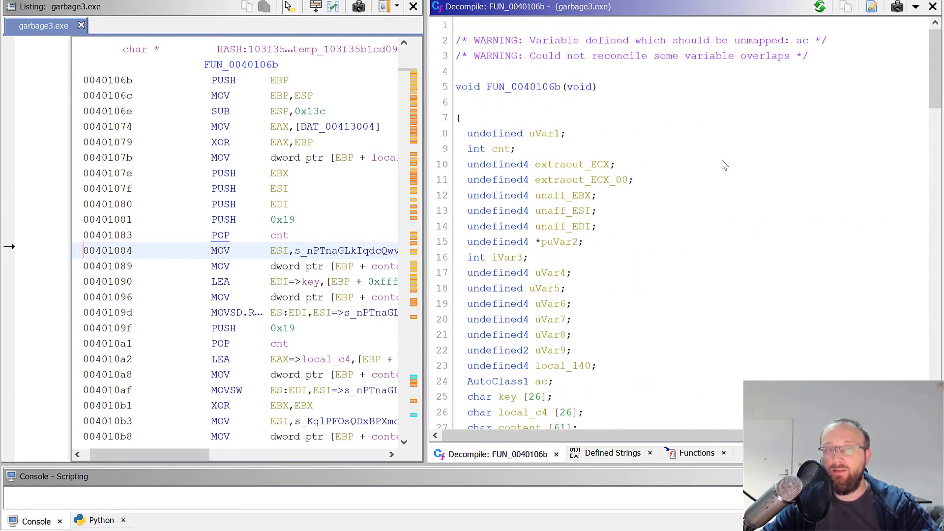
scroll("down", 3)
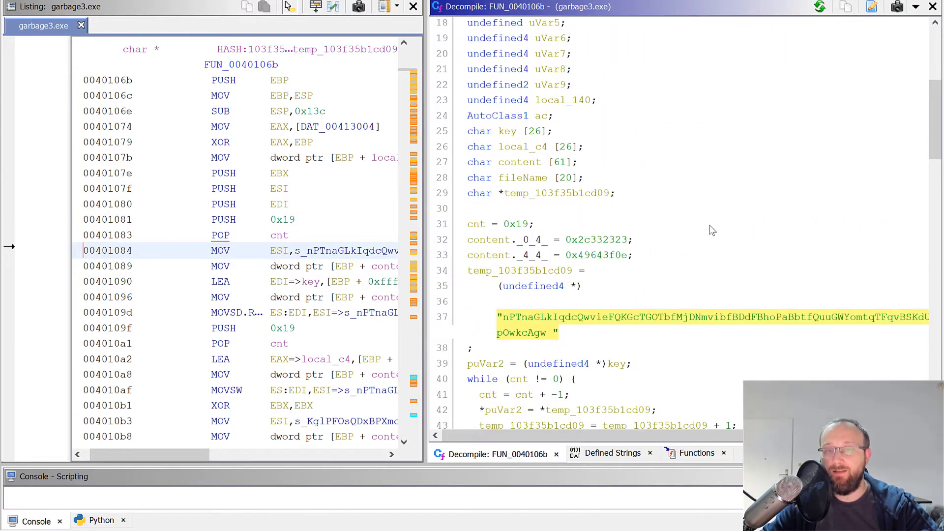
mouse_move(594, 104)
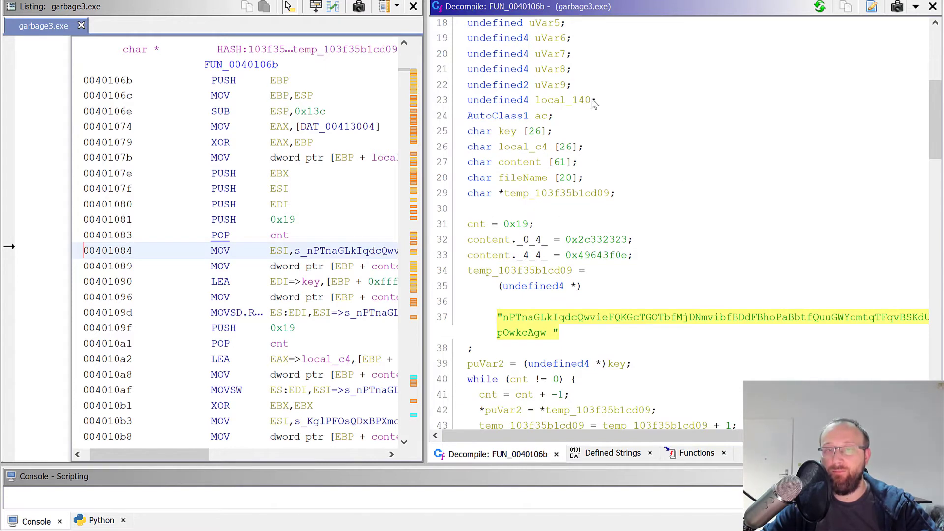
scroll("down", 3)
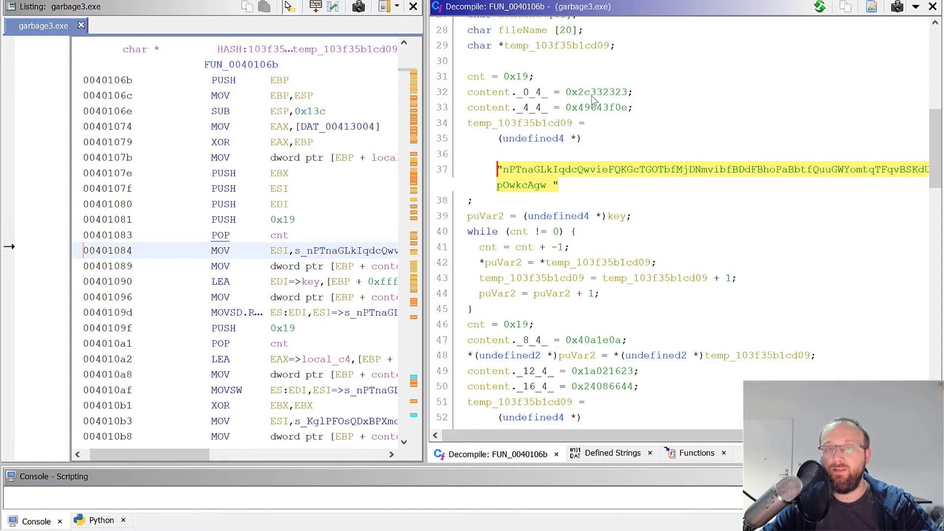
mouse_move(615, 100)
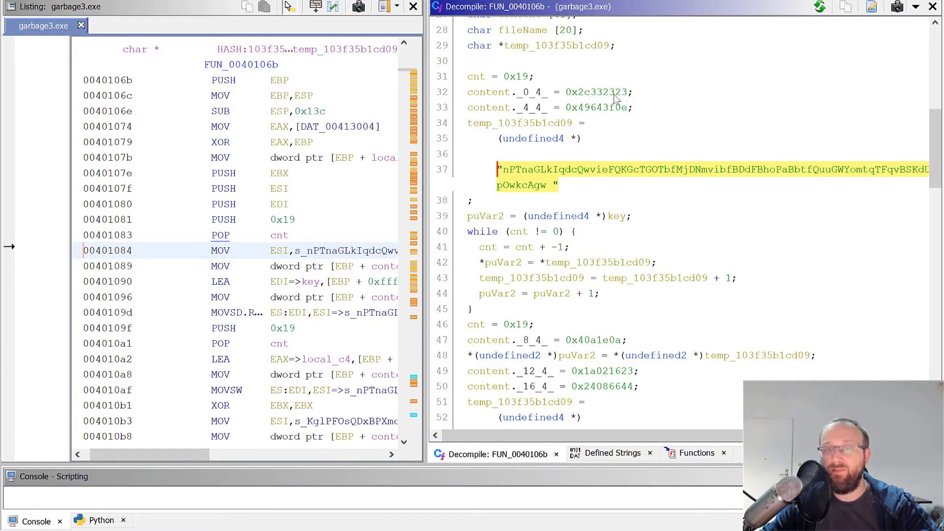
mouse_move(522, 199)
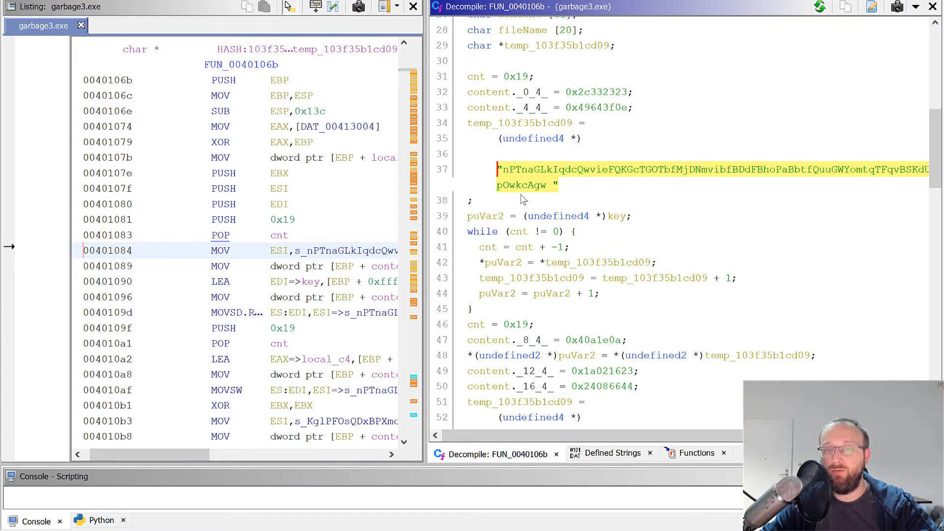
mouse_move(658, 202)
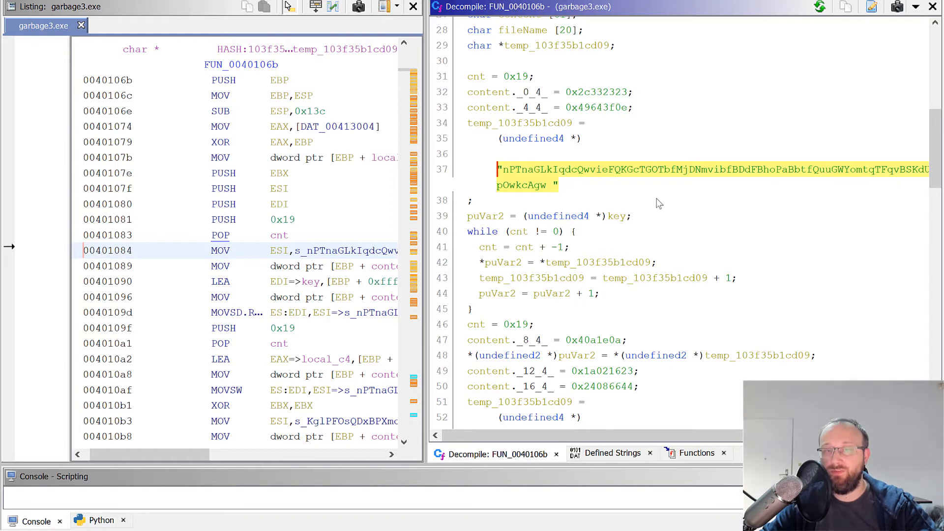
scroll("down", 3)
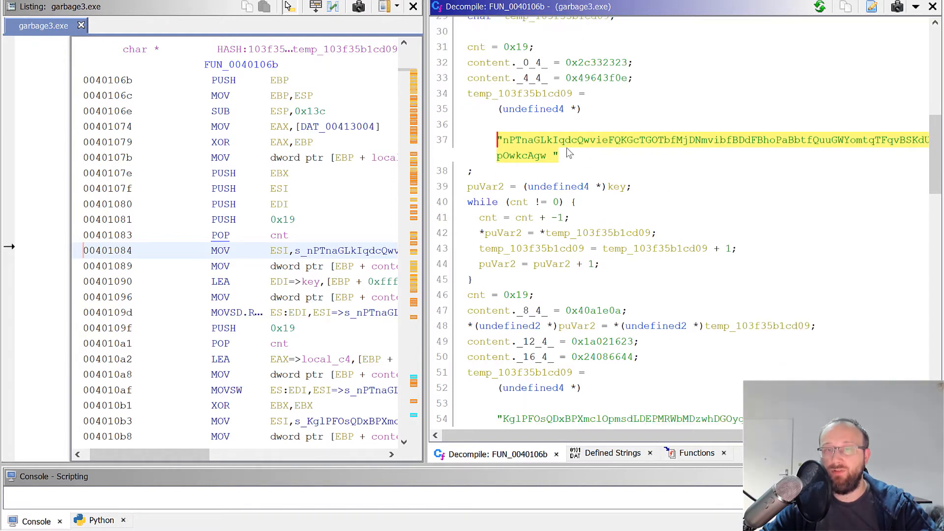
scroll("down", 3)
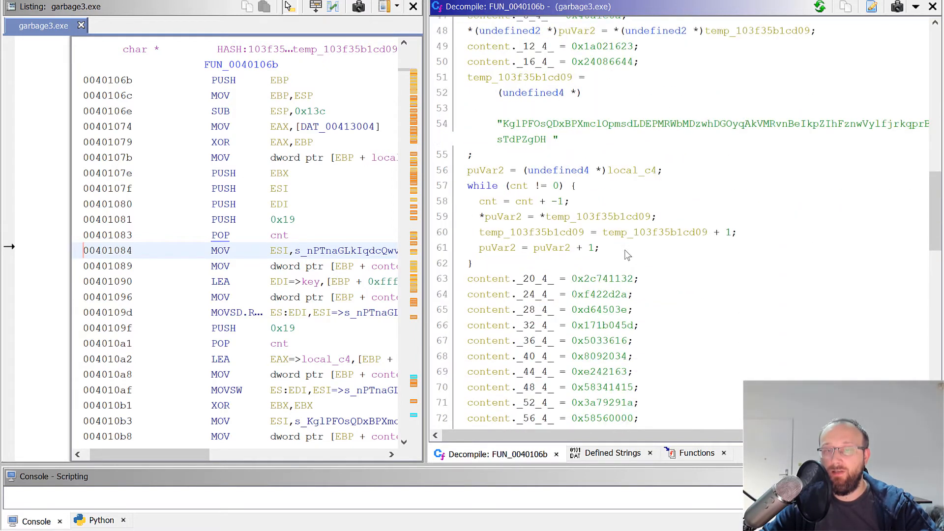
scroll("down", 3)
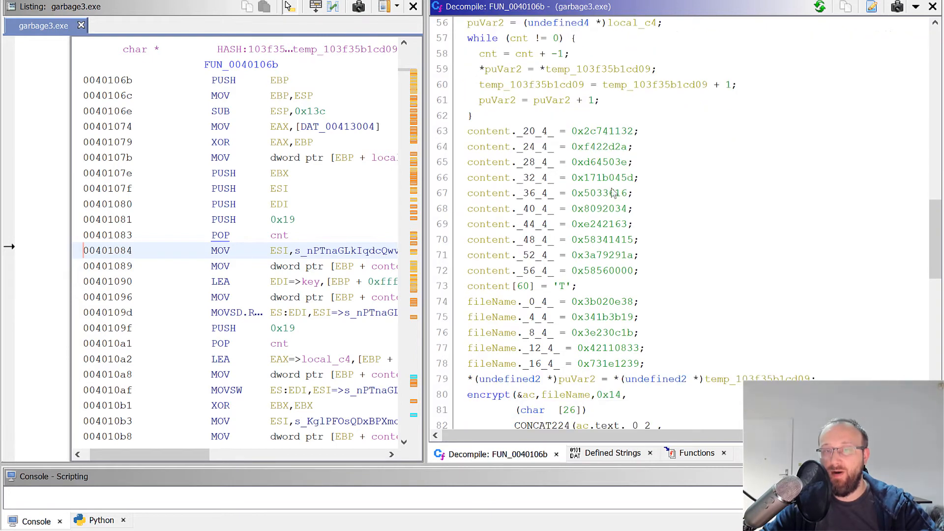
mouse_move(494, 224)
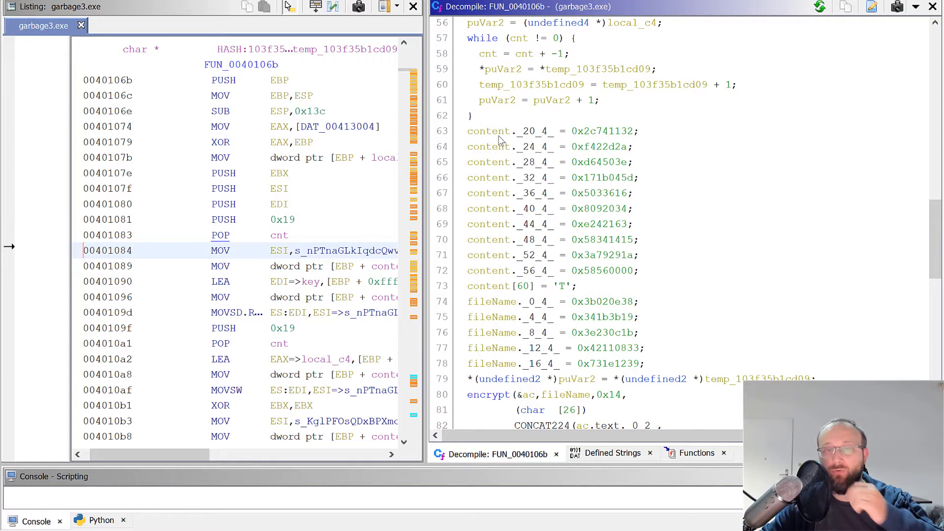
mouse_move(485, 310)
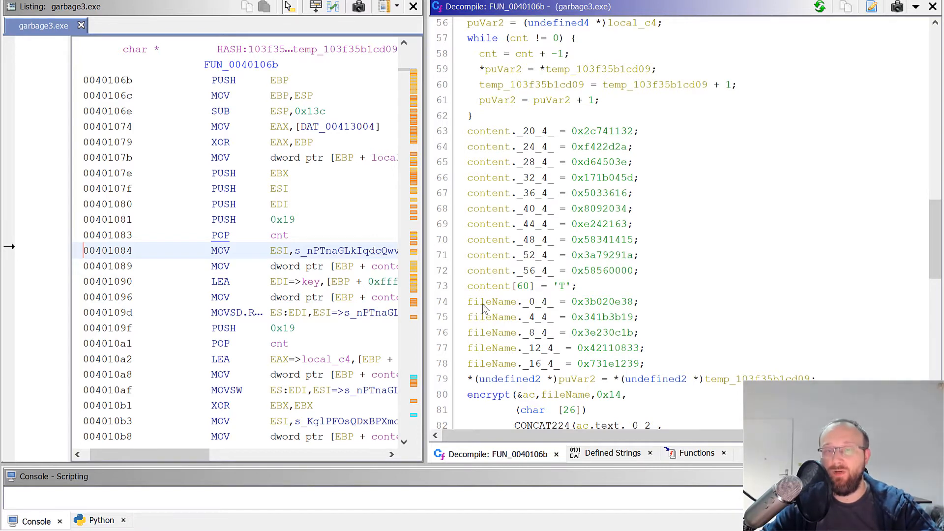
mouse_move(641, 324)
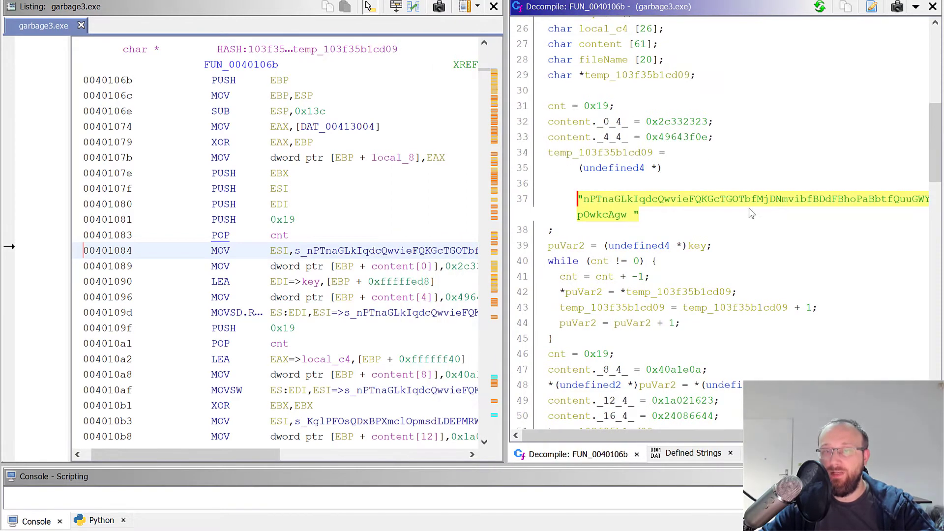
Step: Scroll the decompiler to the CreateFileA call and follow address 0x12418 to its import entry
scroll("down", 3)
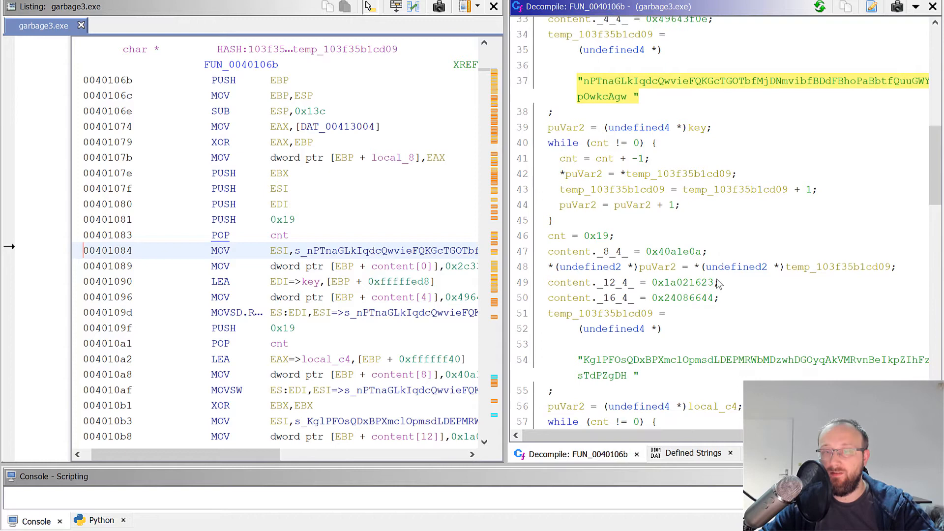
scroll("down", 3)
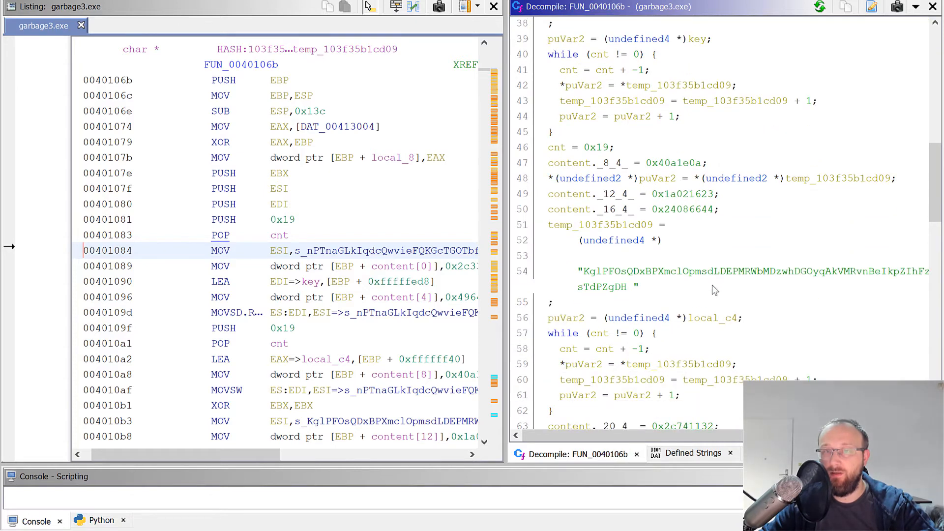
scroll("down", 3)
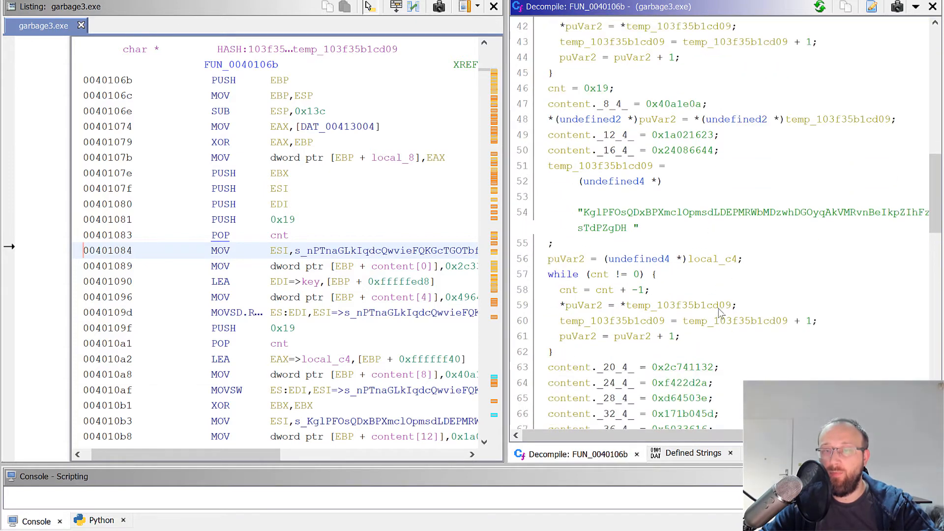
scroll("down", 3)
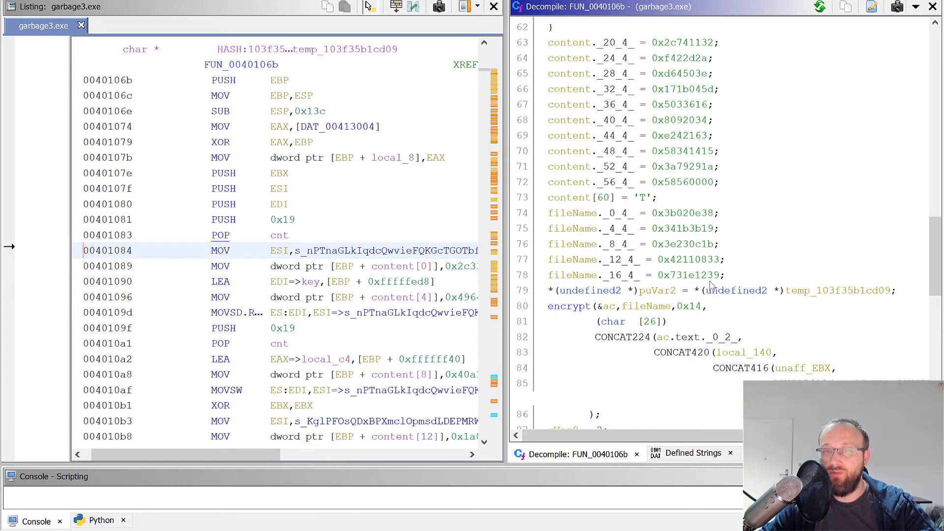
scroll("down", 3)
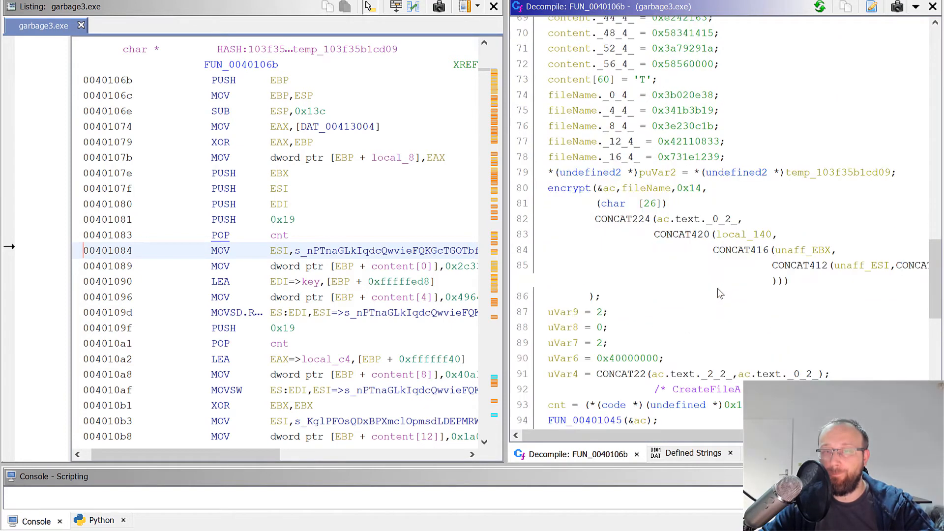
scroll("down", 3)
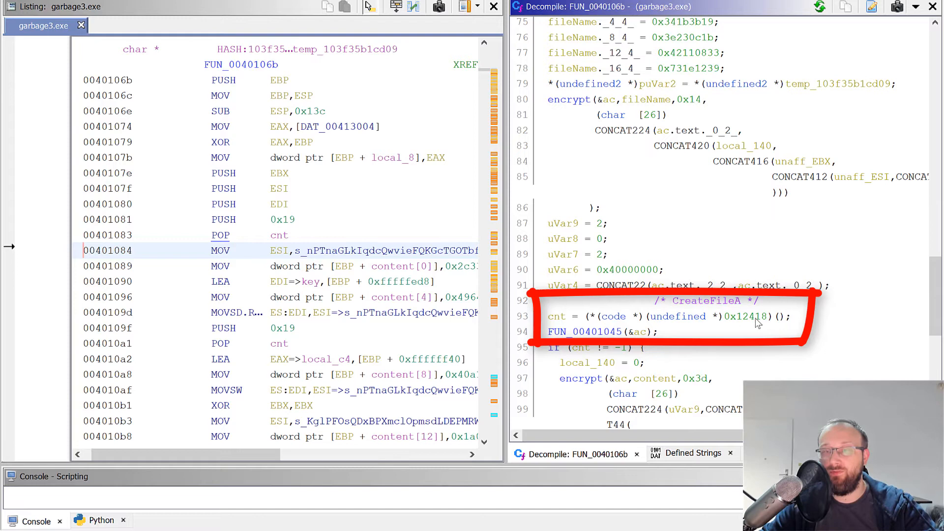
double_click(746, 316)
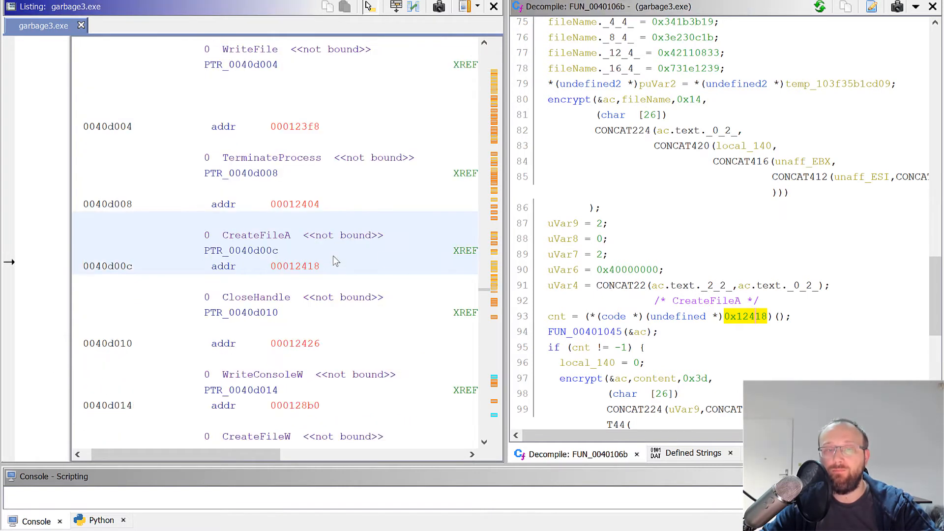
mouse_move(295, 244)
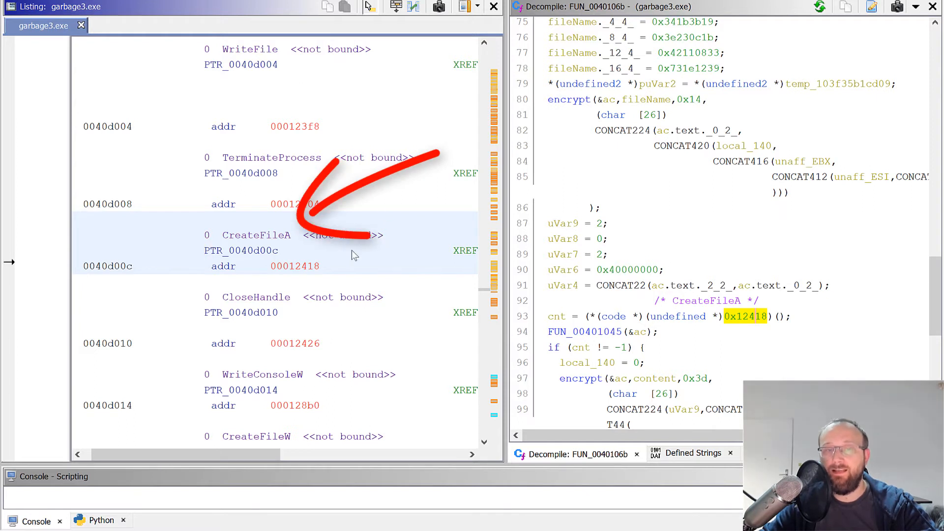
mouse_move(356, 217)
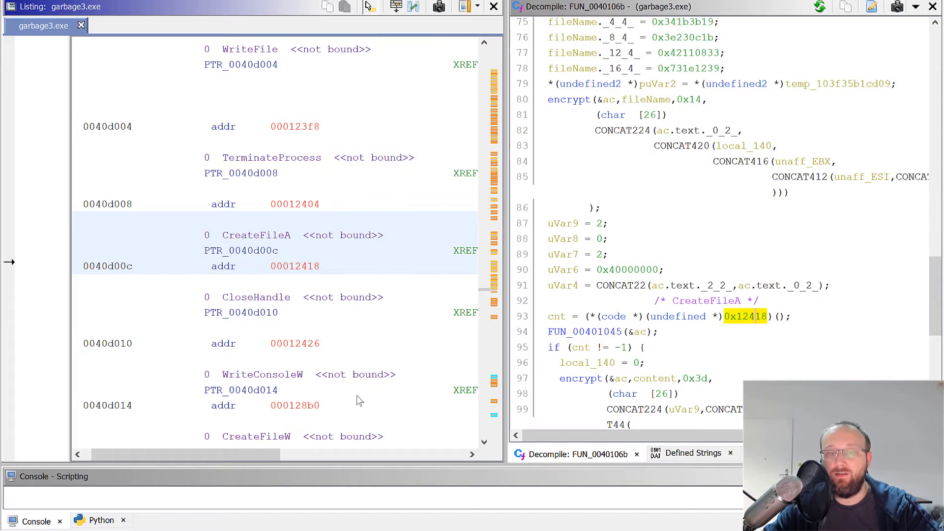
scroll("right", 3)
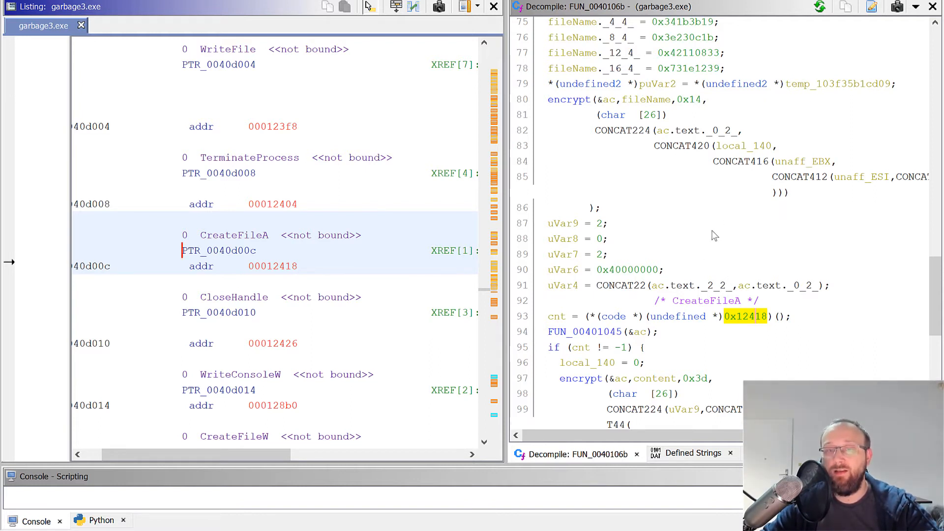
mouse_move(701, 339)
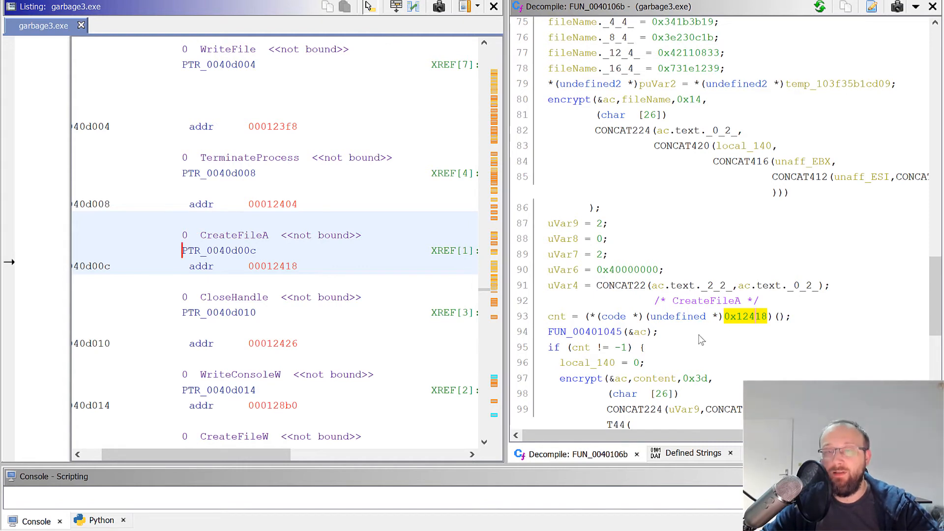
mouse_move(779, 316)
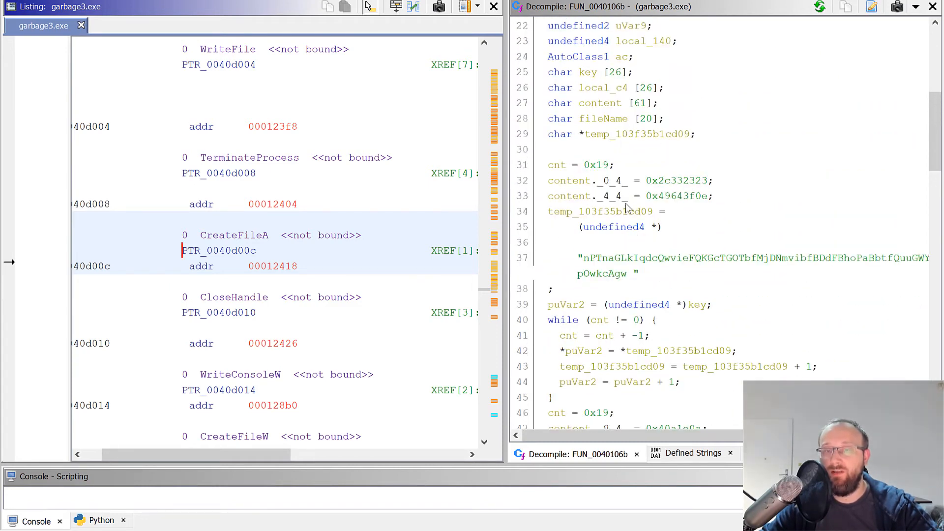
Step: Scroll past the CreateFileA, WriteFileA and CloseHandle calls and the content MOVs, then navigate into the encrypt function
scroll("down", 3)
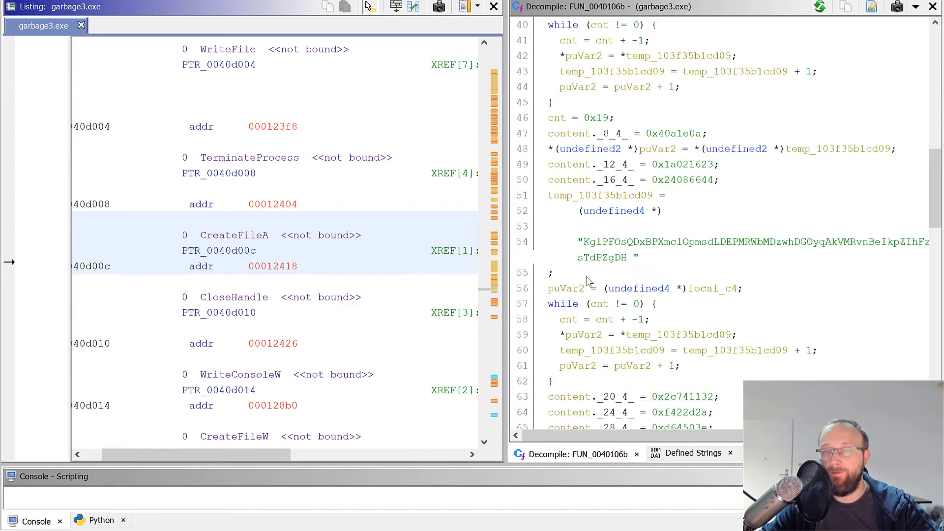
scroll("down", 3)
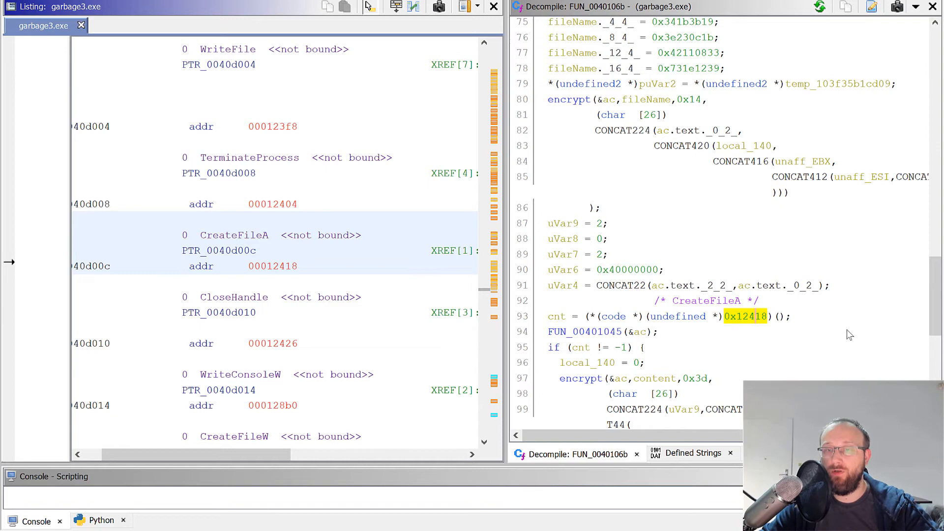
mouse_move(687, 304)
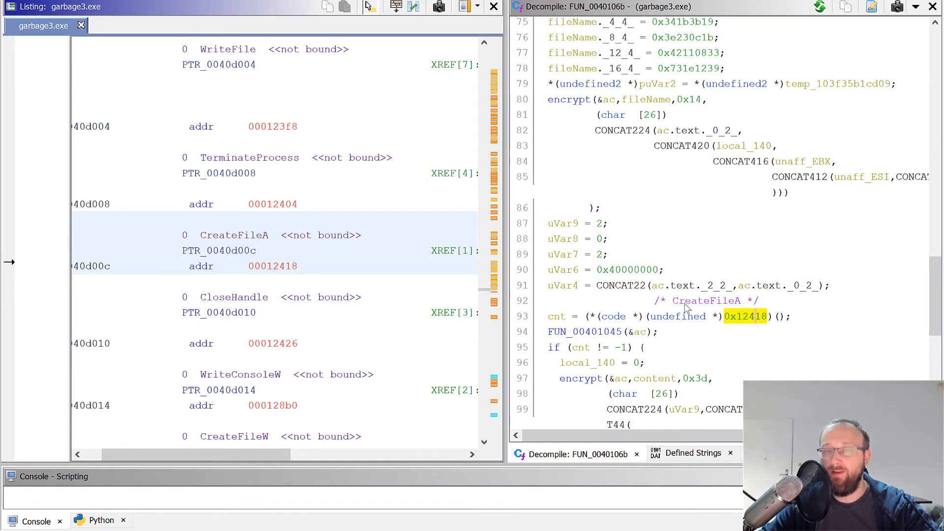
mouse_move(737, 305)
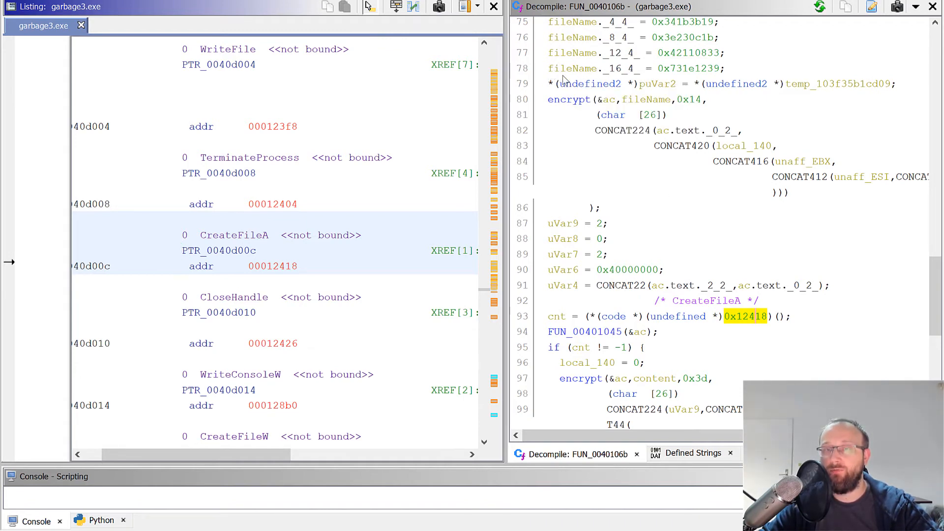
scroll("down", 3)
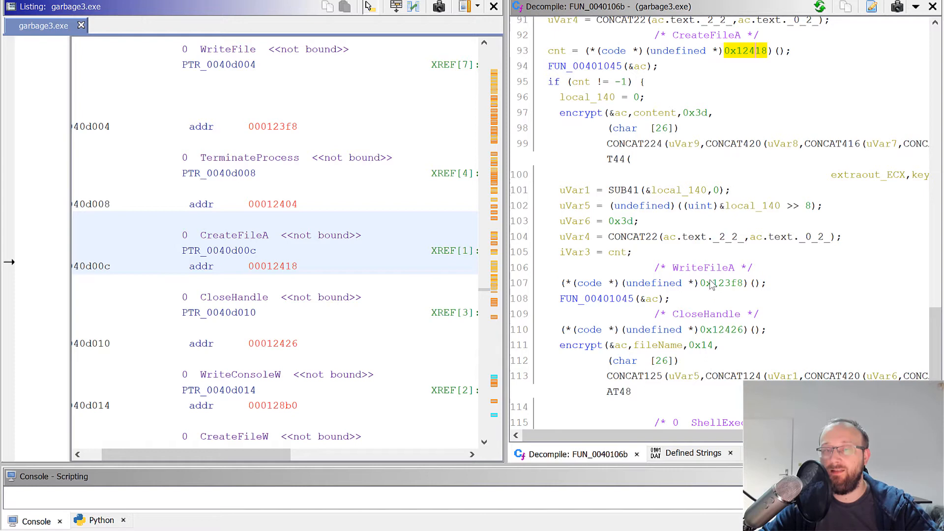
scroll("down", 3)
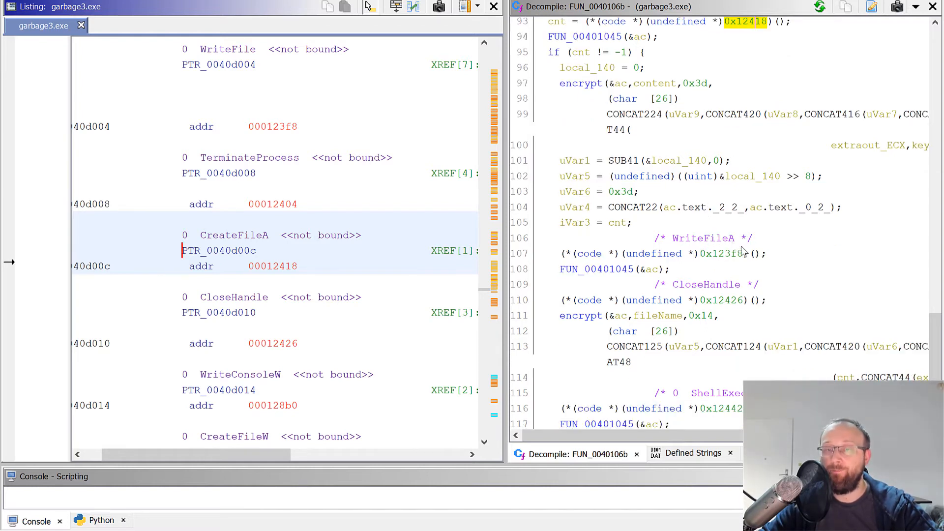
scroll("down", 3)
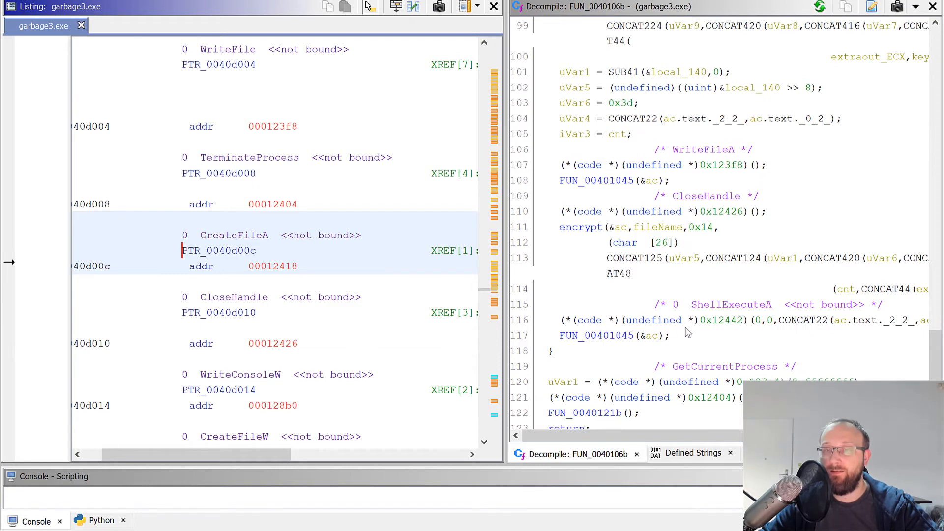
mouse_move(777, 312)
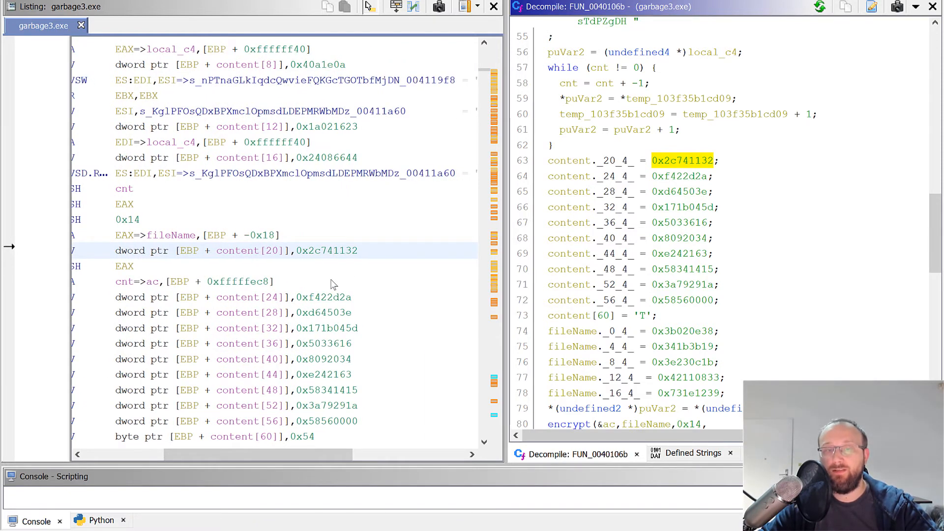
scroll("down", 3)
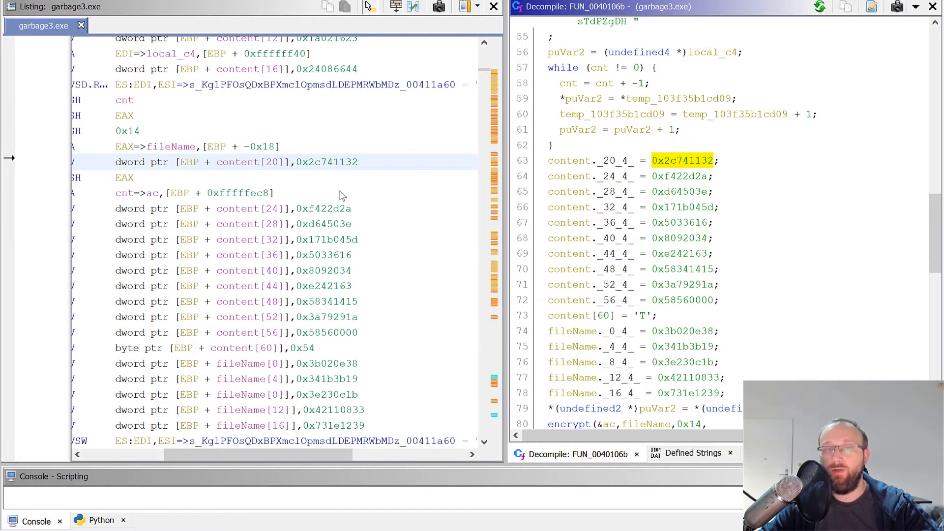
mouse_move(334, 195)
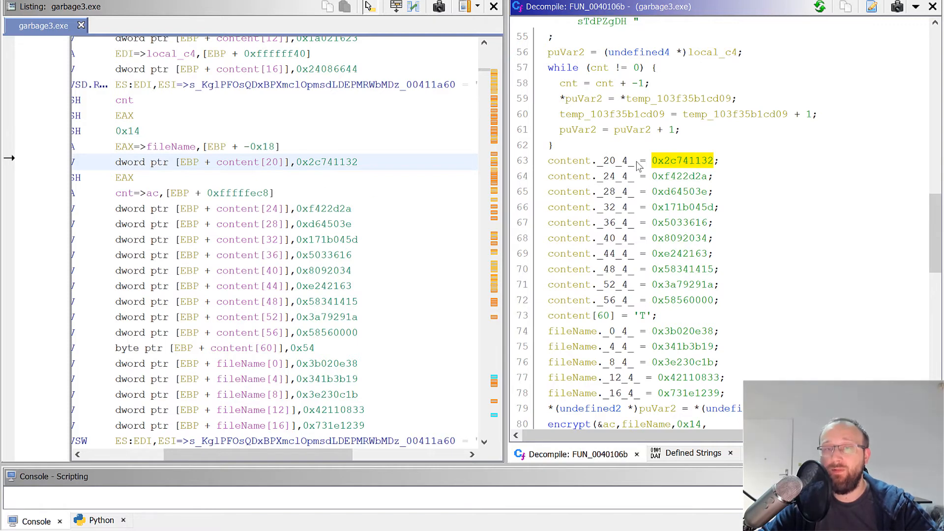
scroll("down", 3)
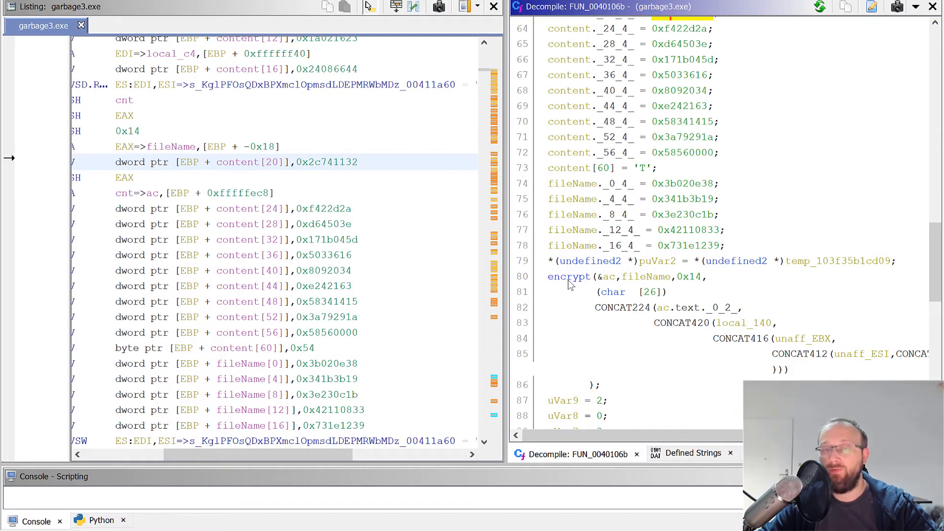
mouse_move(577, 285)
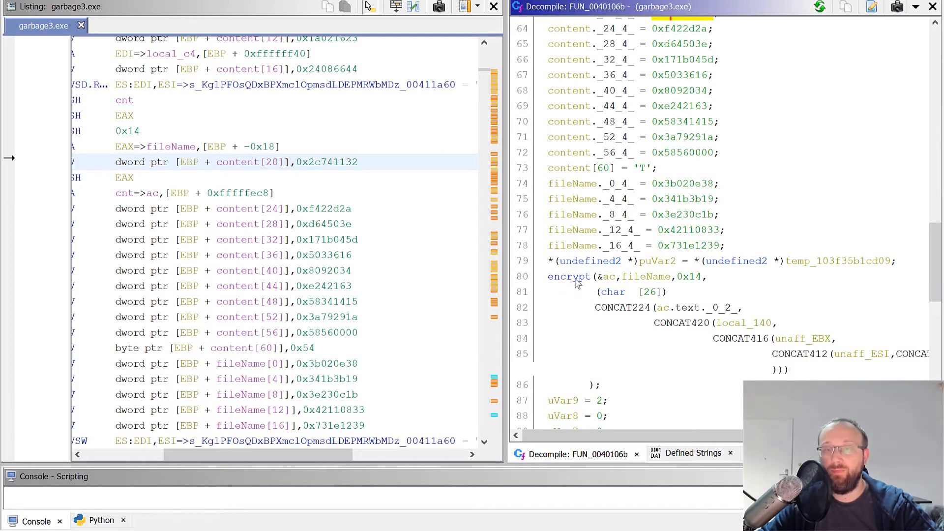
double_click(569, 276)
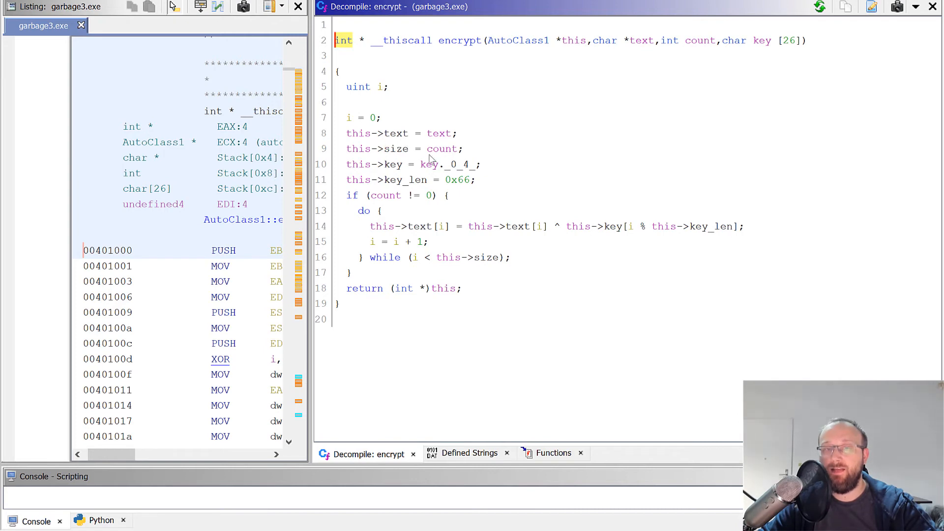
mouse_move(412, 183)
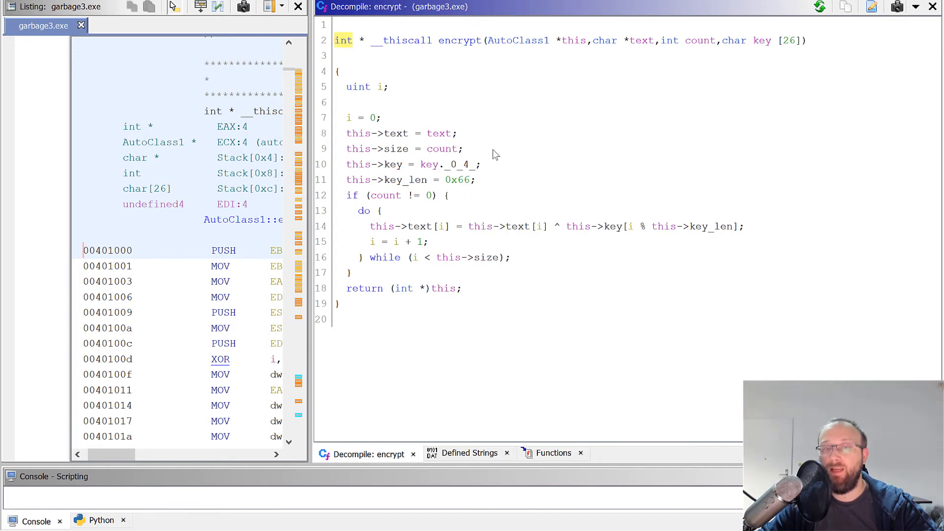
mouse_move(704, 236)
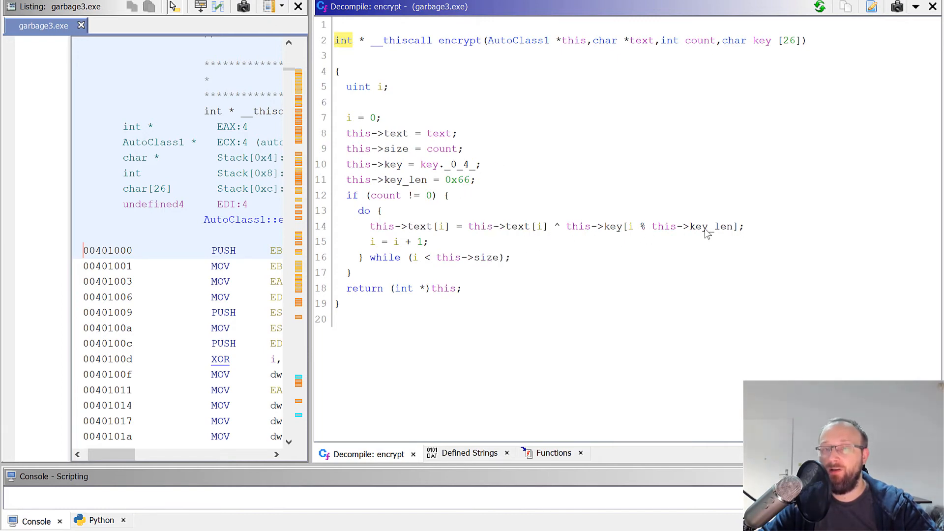
mouse_move(533, 237)
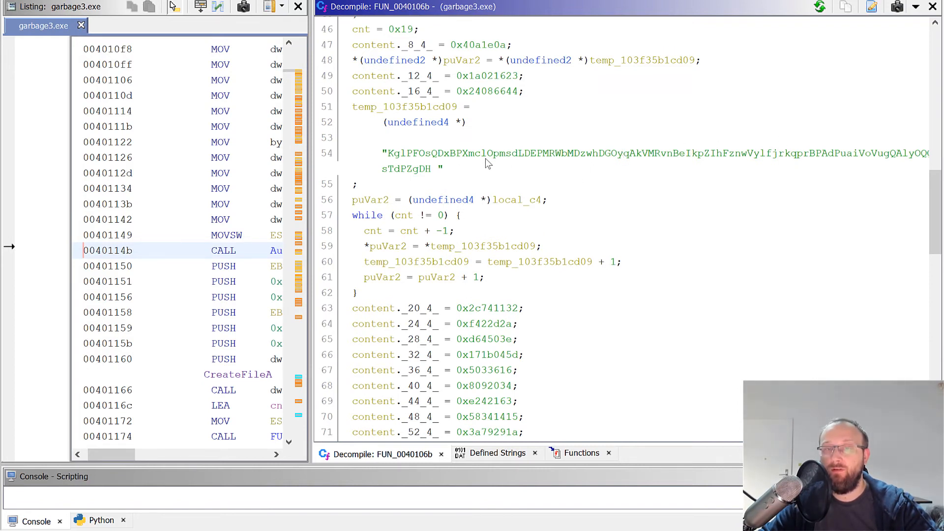
mouse_move(517, 161)
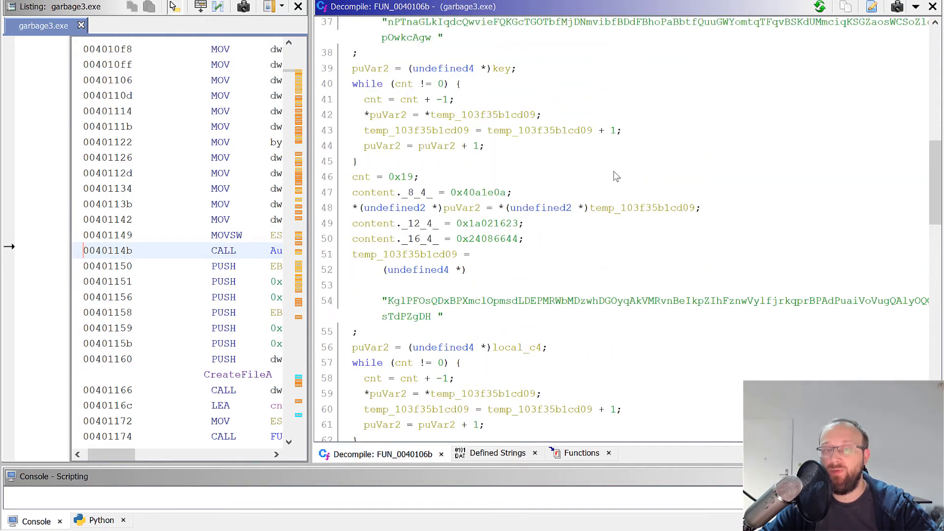
mouse_move(592, 112)
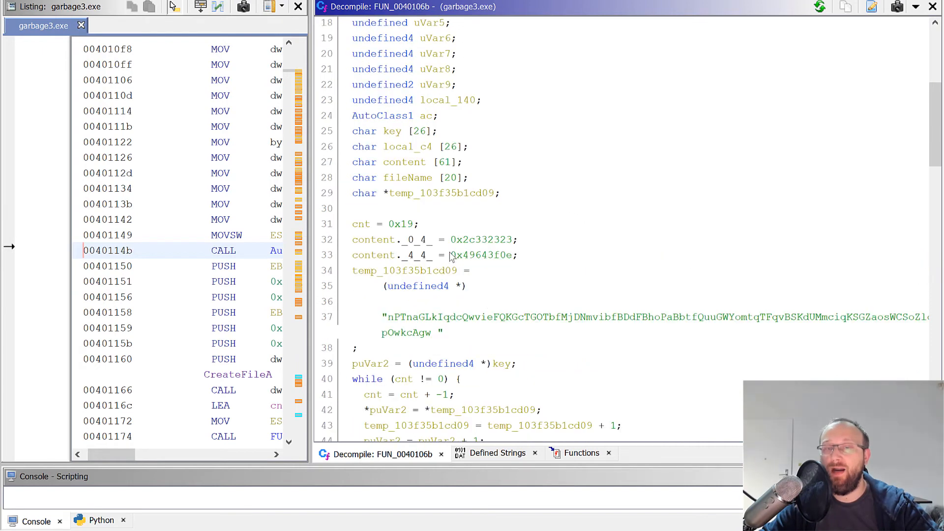
mouse_move(493, 247)
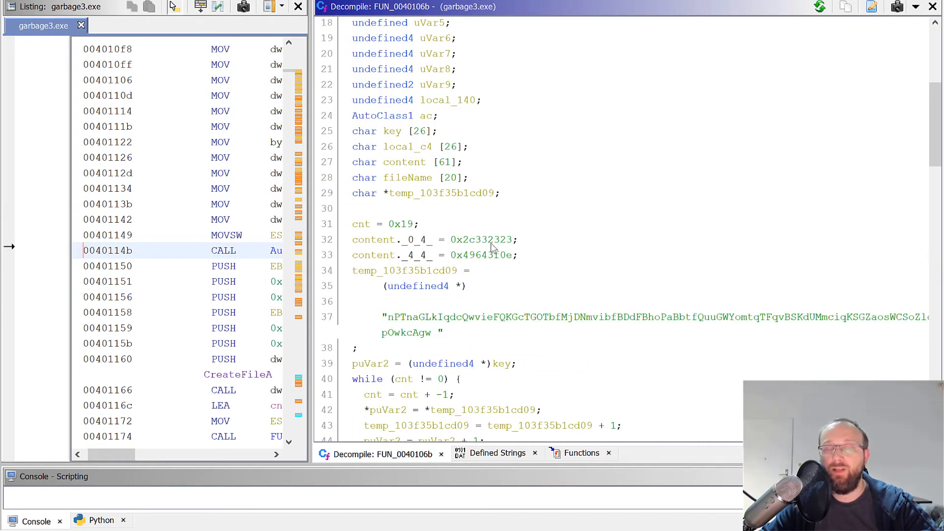
Step: Scroll FUN_0040106b to the KglPFOs... key copy loop and the content constant assignments
scroll("down", 3)
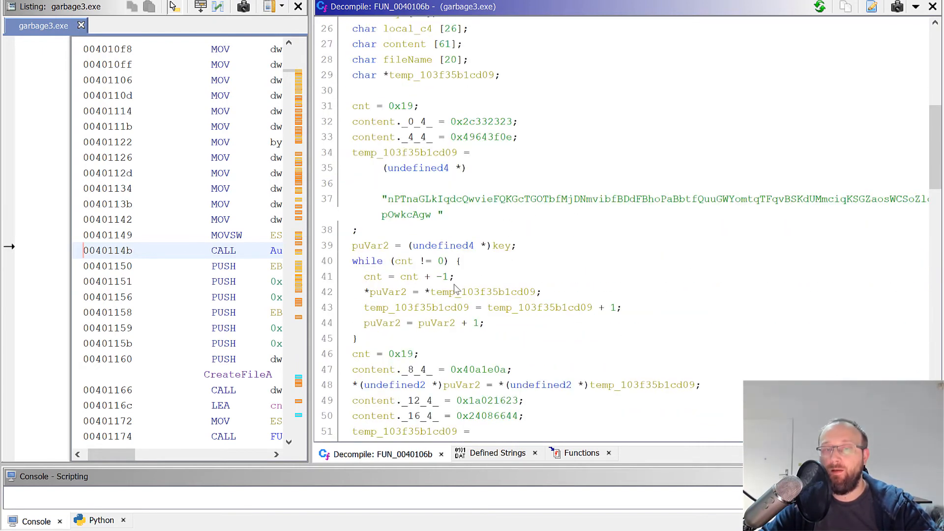
scroll("down", 3)
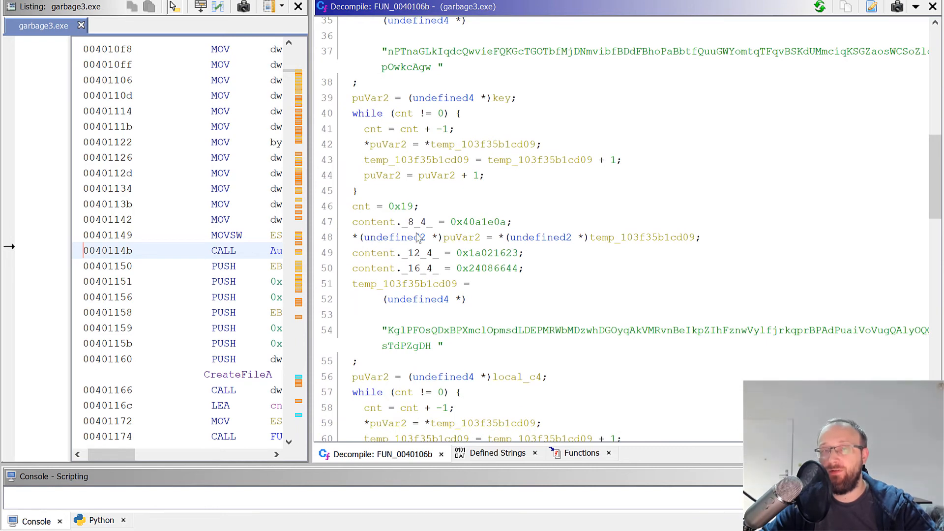
mouse_move(537, 190)
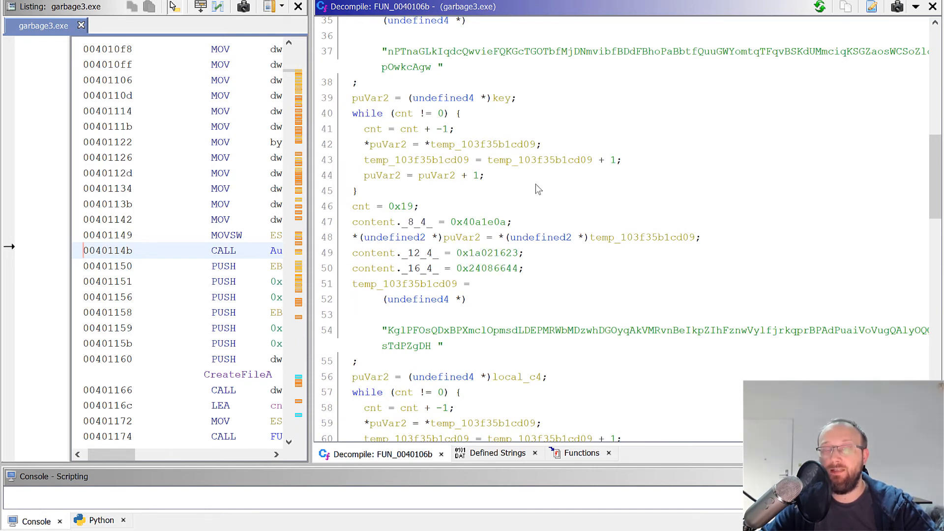
scroll("down", 3)
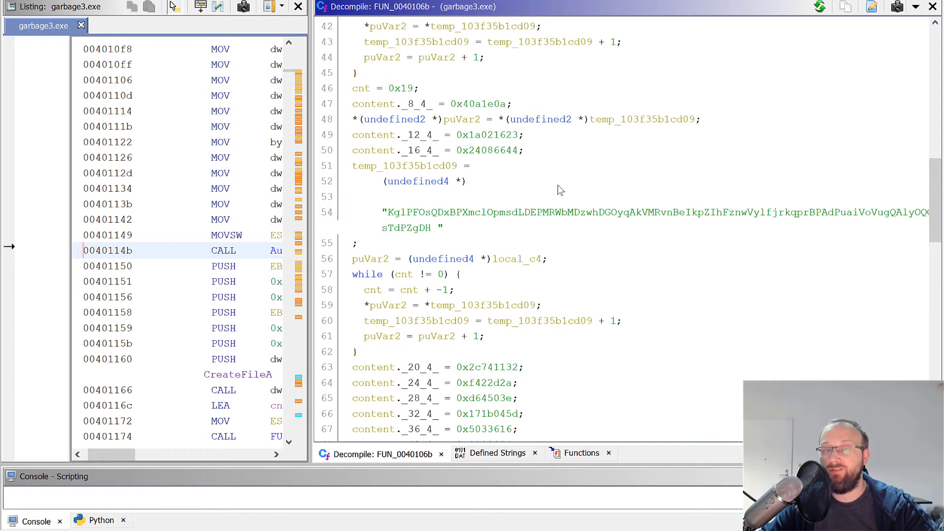
mouse_move(614, 233)
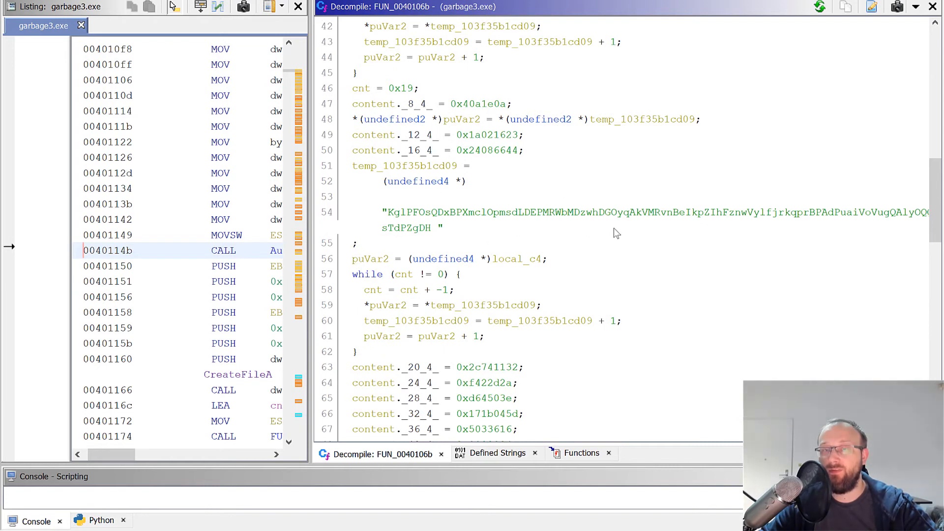
mouse_move(626, 218)
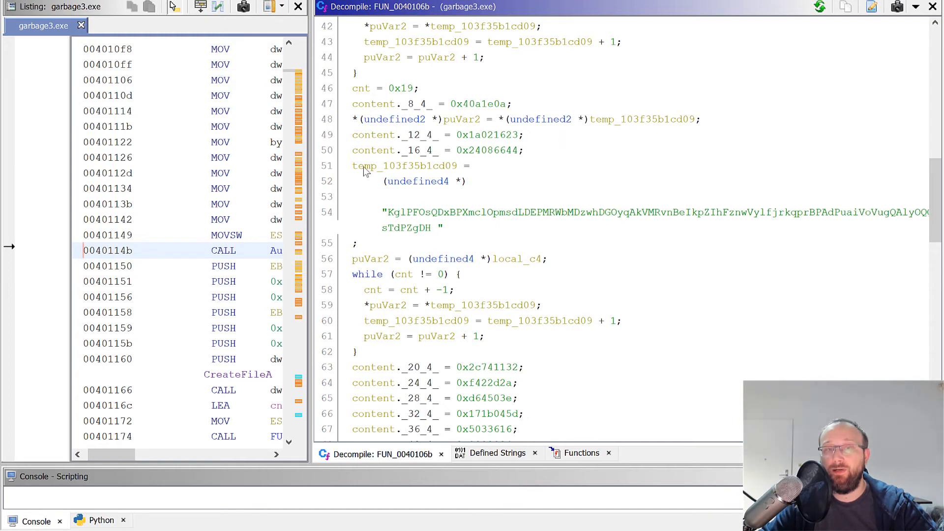
mouse_move(395, 167)
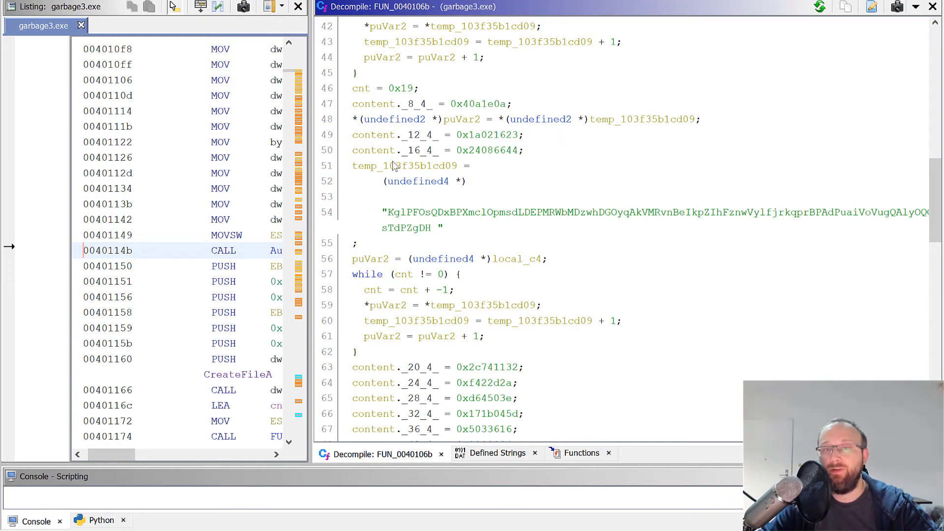
mouse_move(579, 185)
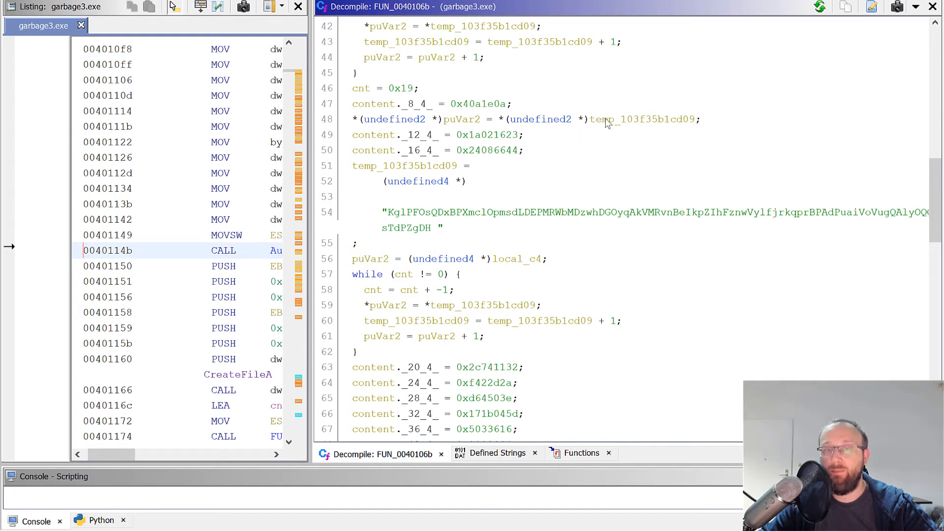
mouse_move(398, 230)
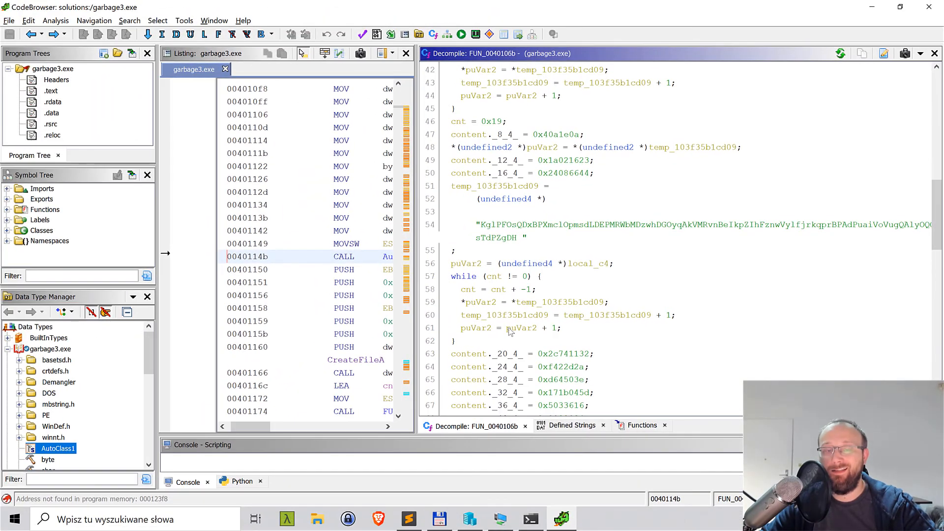
Step: Bring solve.py to the front maximized and highlight every use of the alphabet parameter
left_click(405, 519)
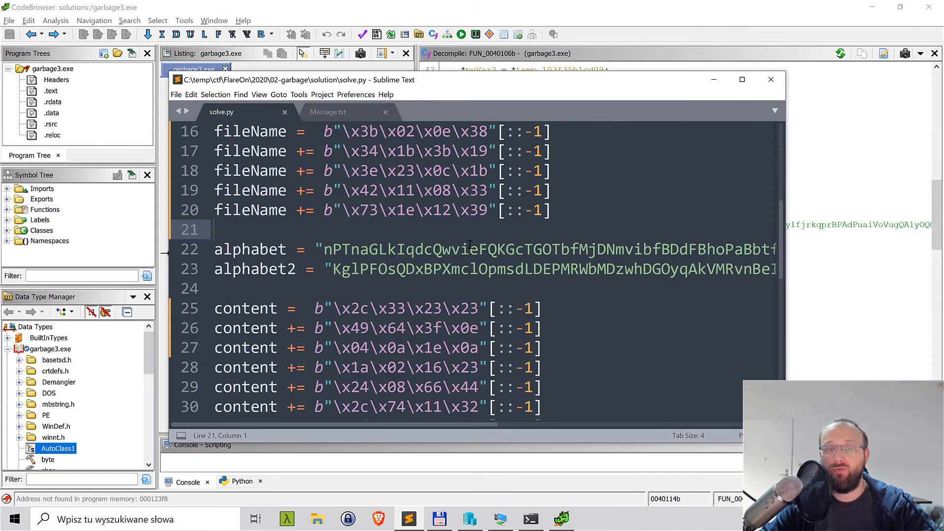
left_click(742, 78)
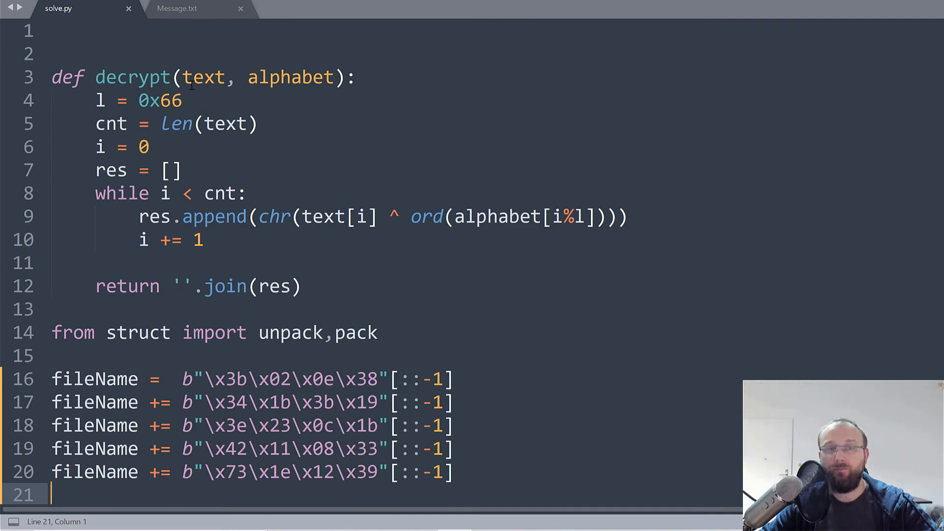
double_click(287, 77)
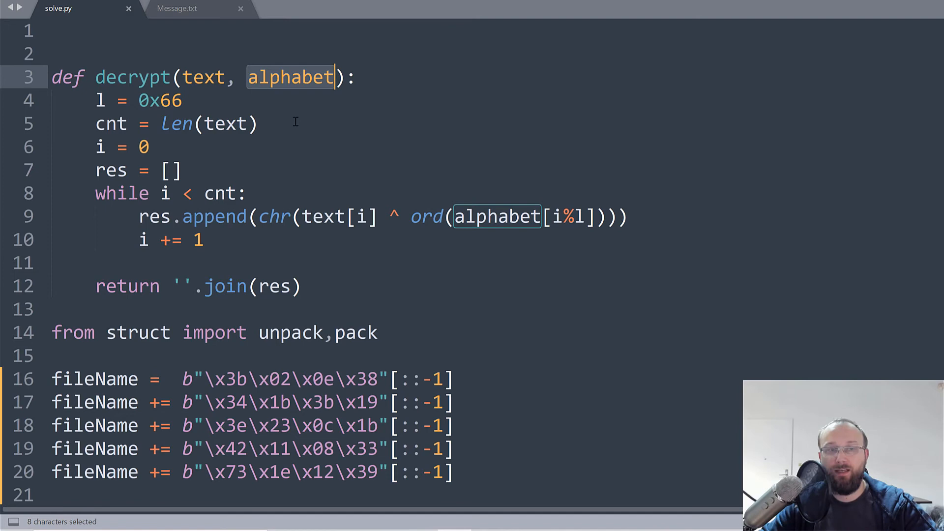
scroll("down", 3)
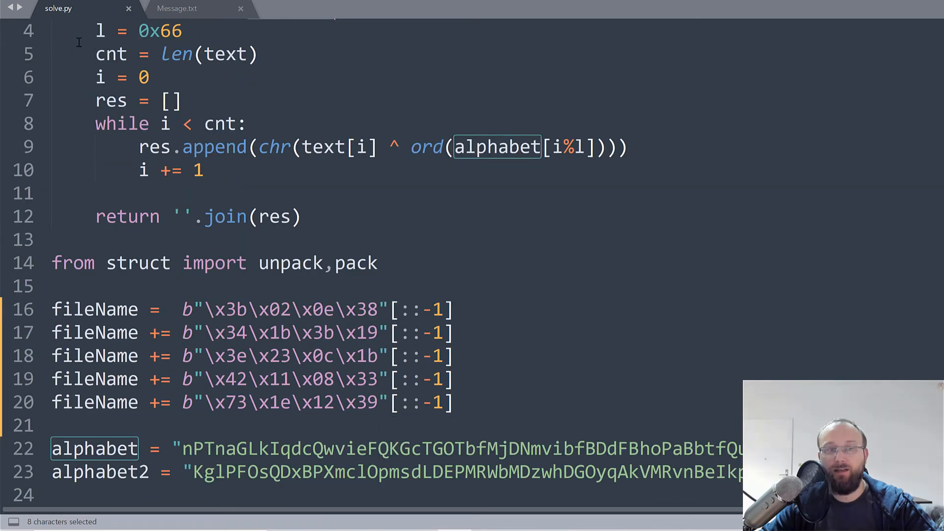
mouse_move(252, 178)
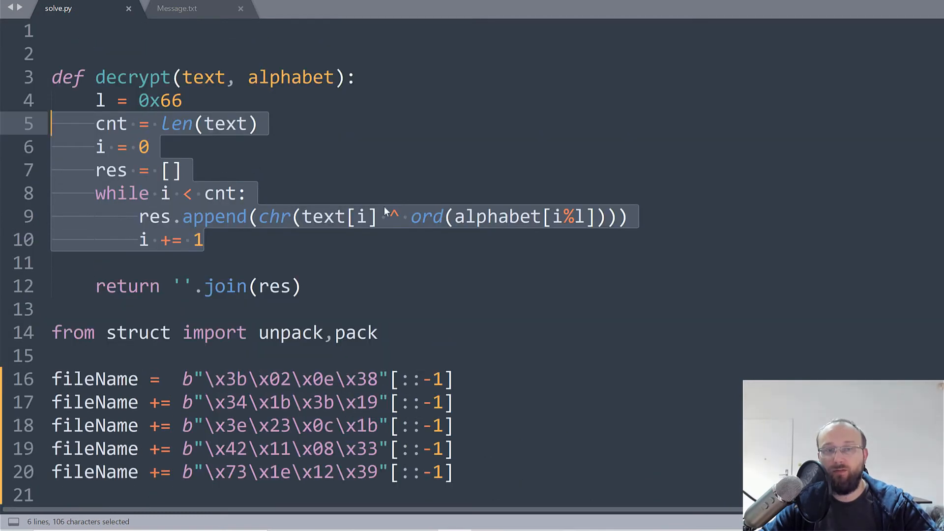
mouse_move(200, 199)
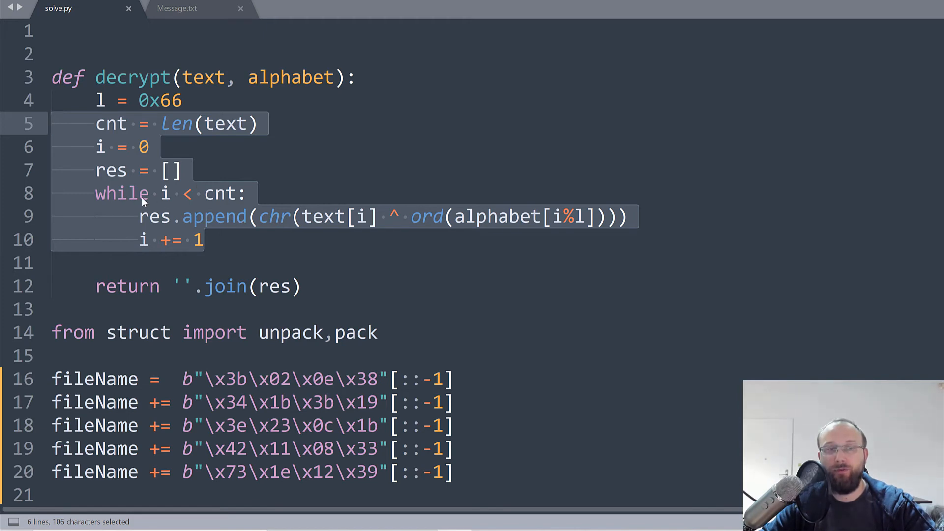
mouse_move(157, 203)
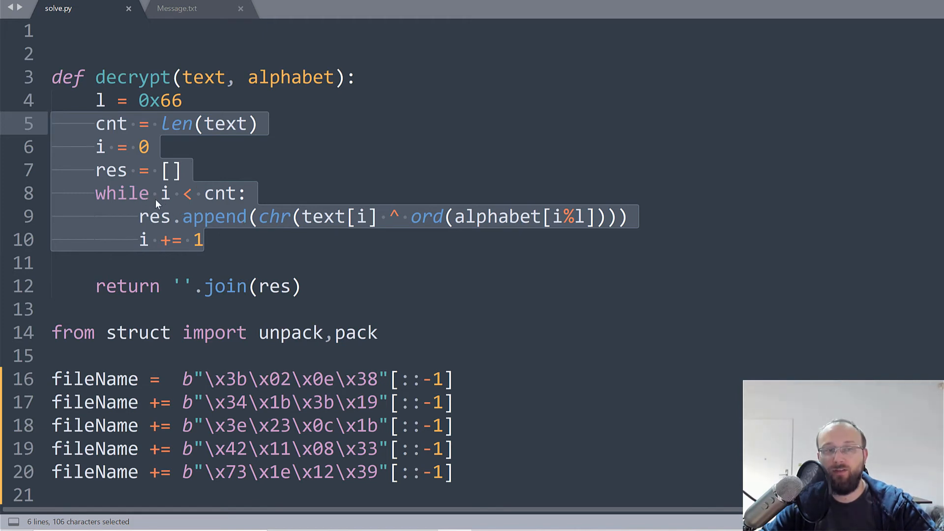
Step: Clear the selection and scroll through the decrypt function and reversed byte chunks
left_click(253, 216)
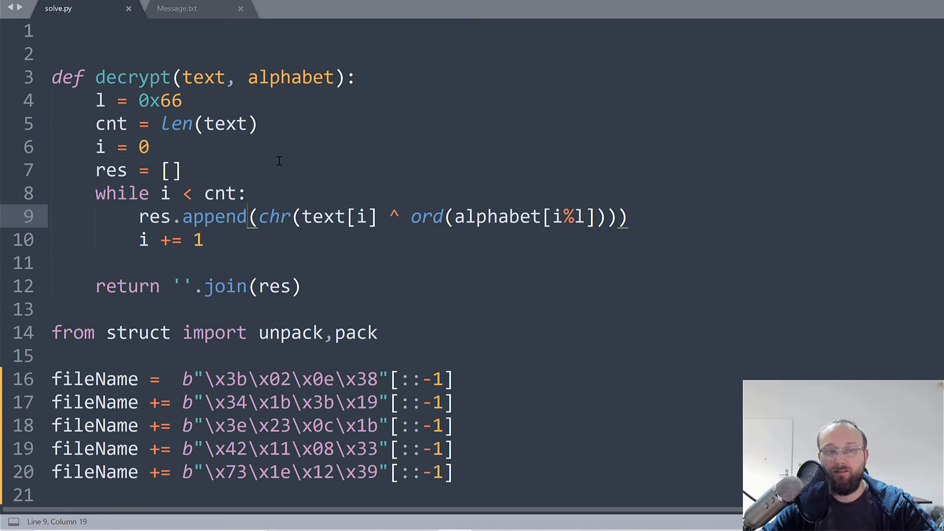
scroll("down", 3)
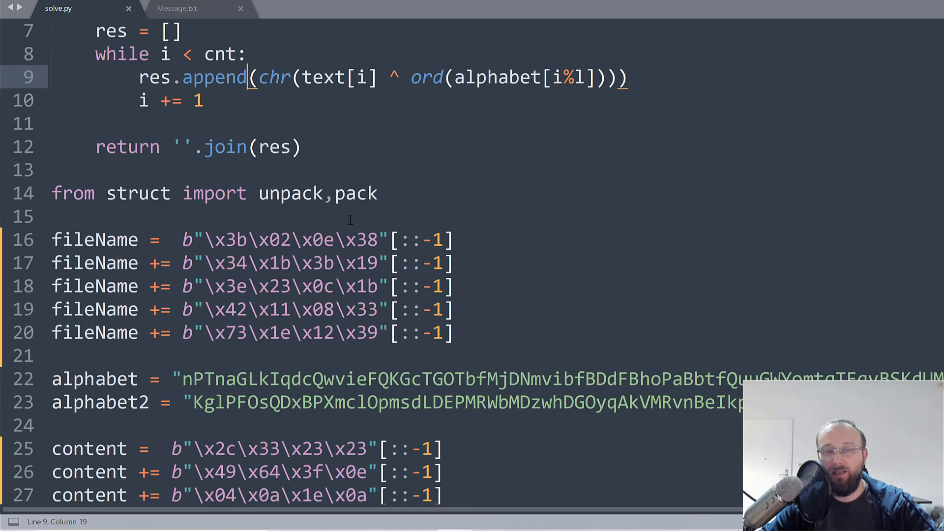
scroll("down", 3)
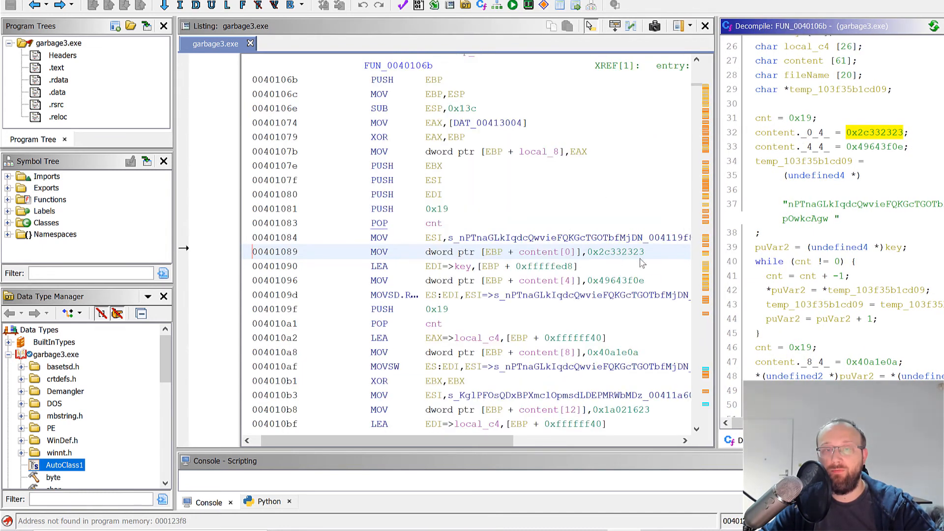
mouse_move(586, 269)
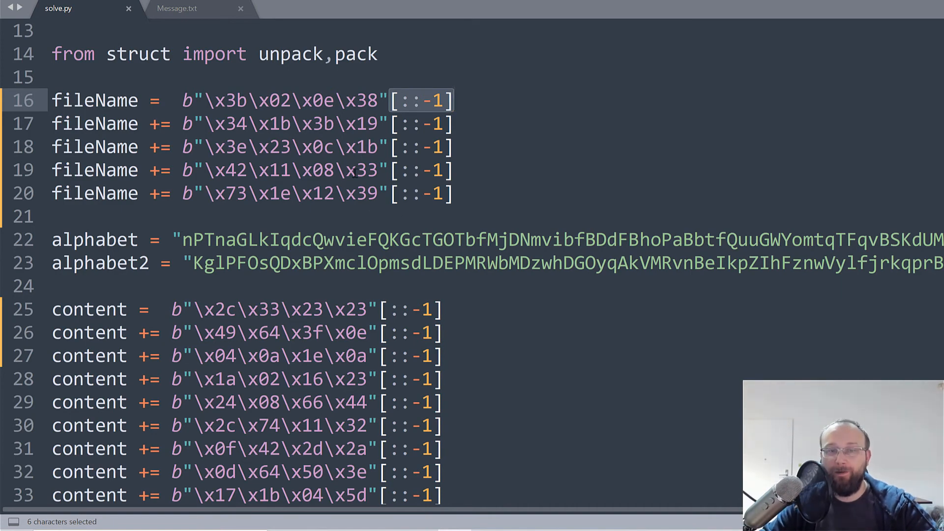
Step: Scroll over the content += b"..."[::-1] chunks down to \x3a\x79\x29\x1a
scroll("down", 3)
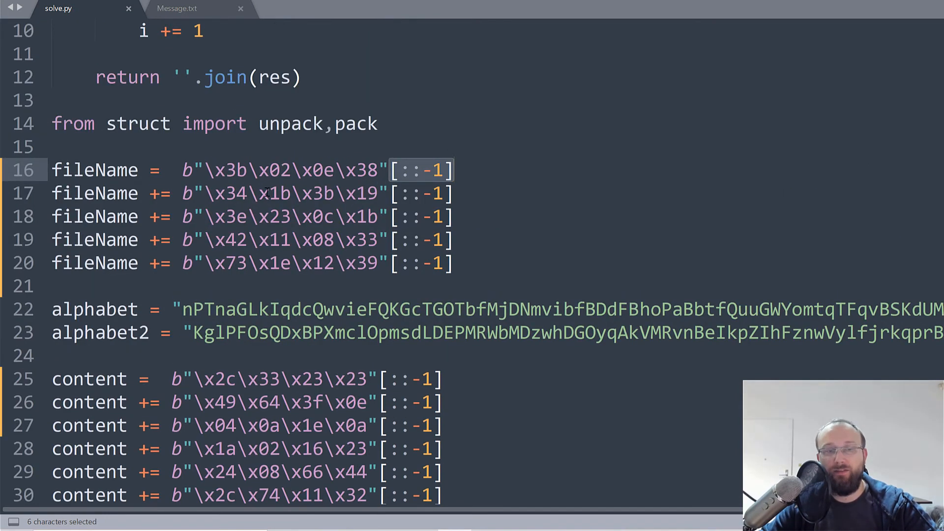
scroll("down", 3)
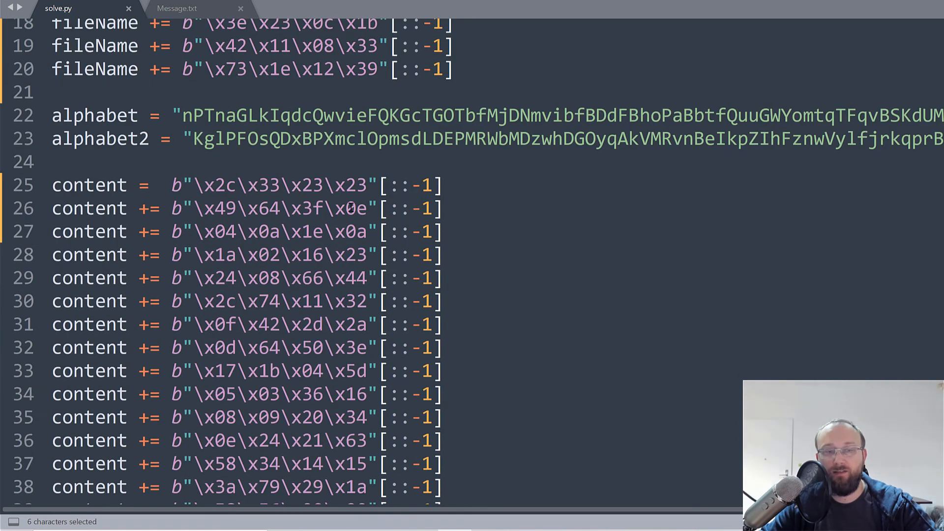
scroll("up", 3)
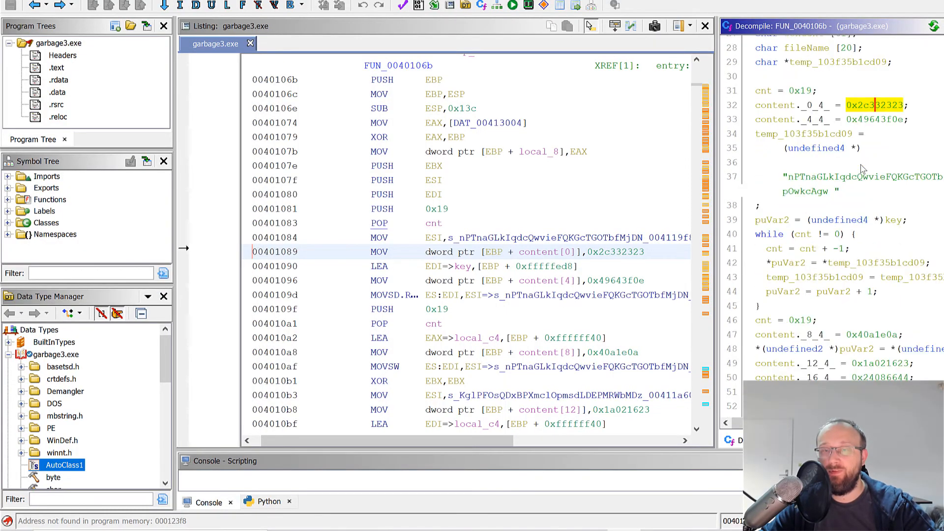
Step: Scroll the Decompile pane to the second while loop and the content._8_4_ assignments
scroll("down", 3)
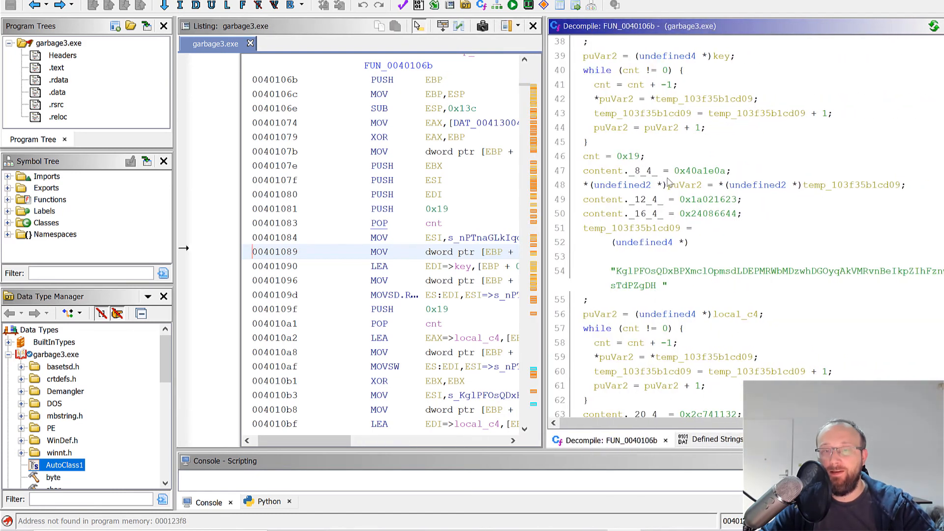
scroll("down", 3)
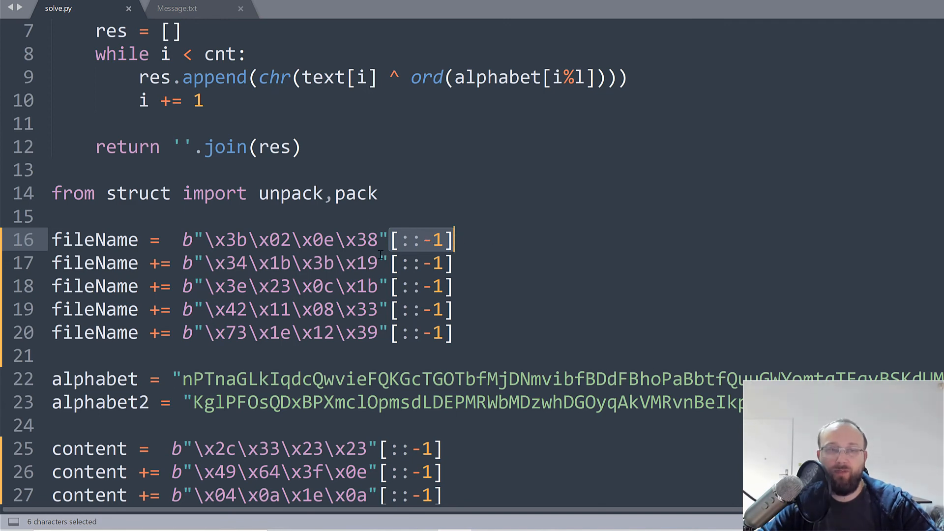
Step: Scroll solve.py over the reversed fileName chunks, alphabet strings and first content chunks
scroll("down", 3)
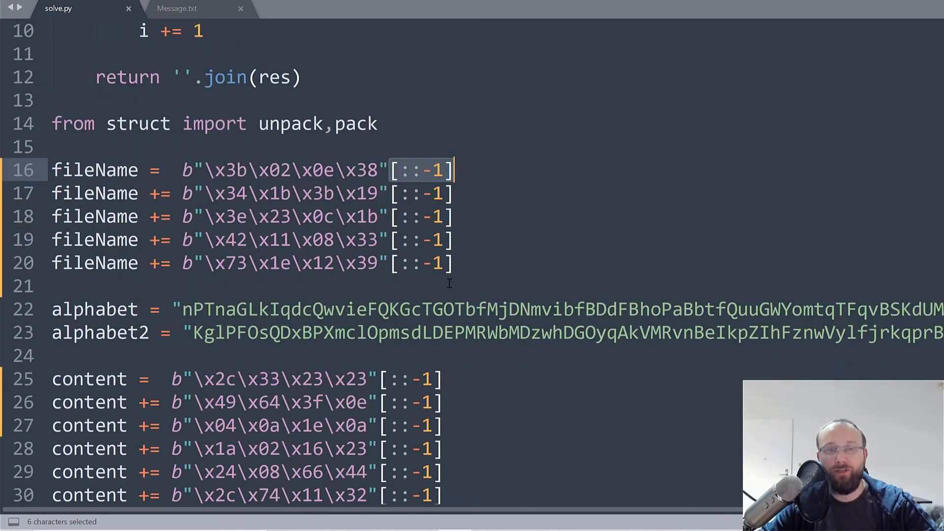
scroll("down", 3)
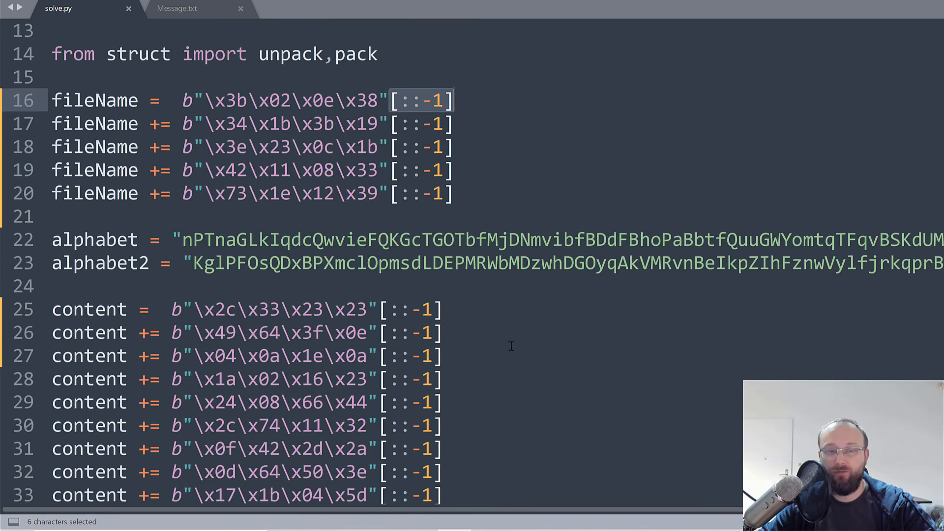
mouse_move(525, 275)
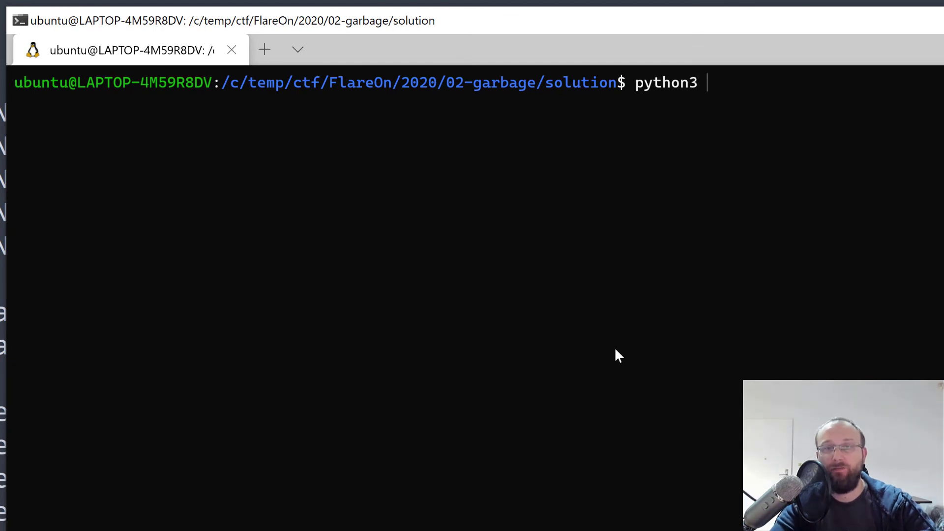
type("solve.py")
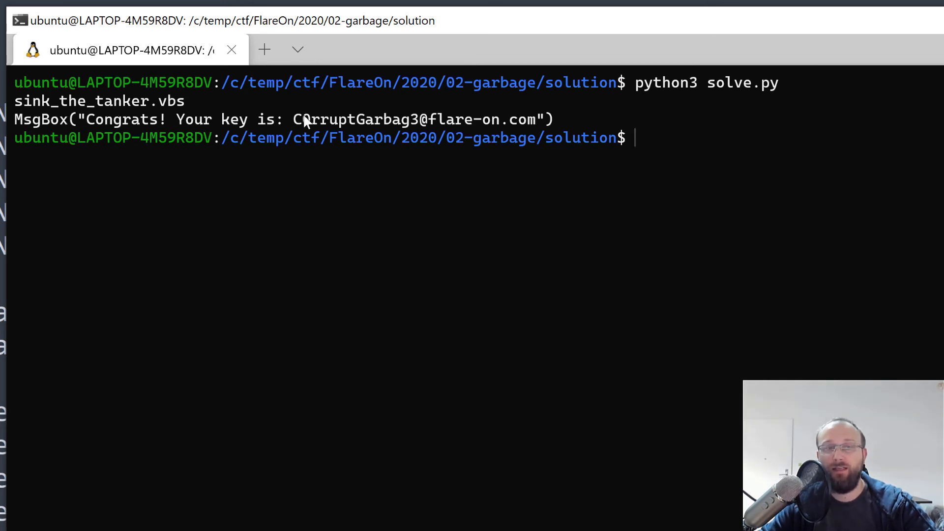
mouse_move(428, 127)
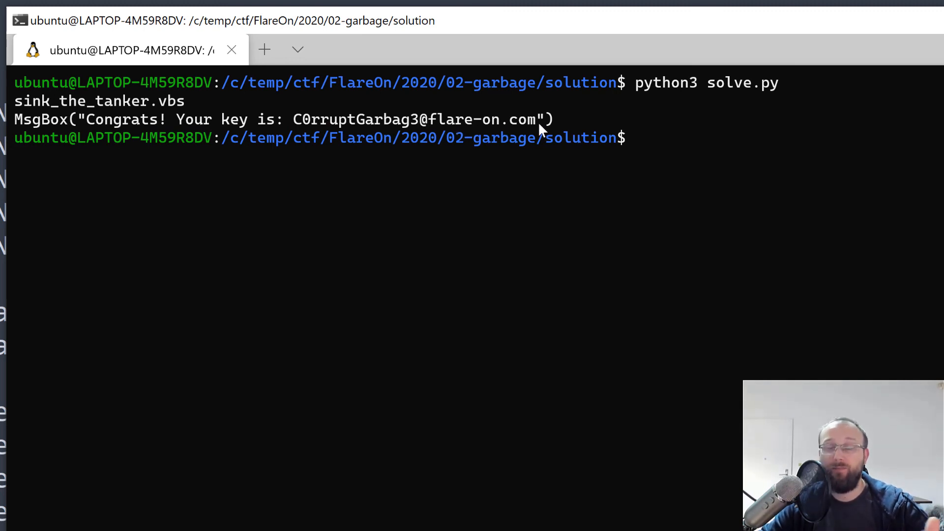
mouse_move(525, 28)
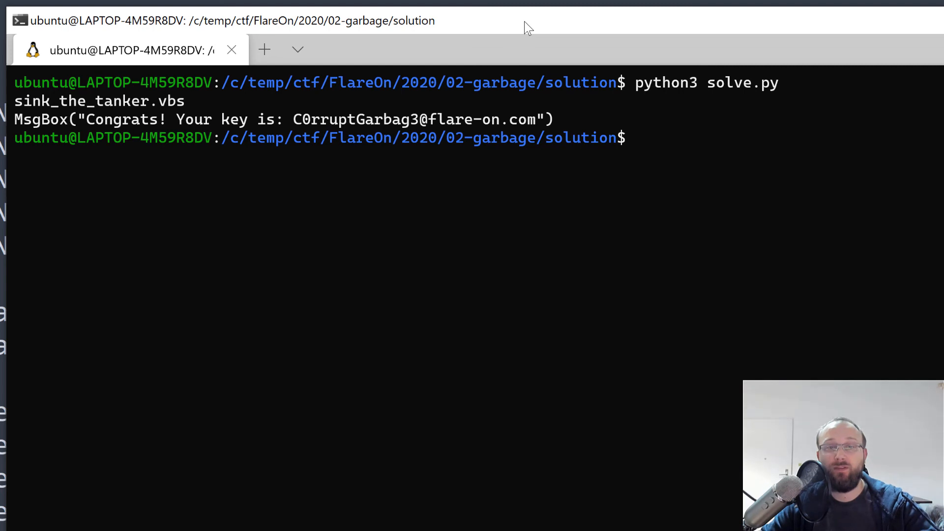